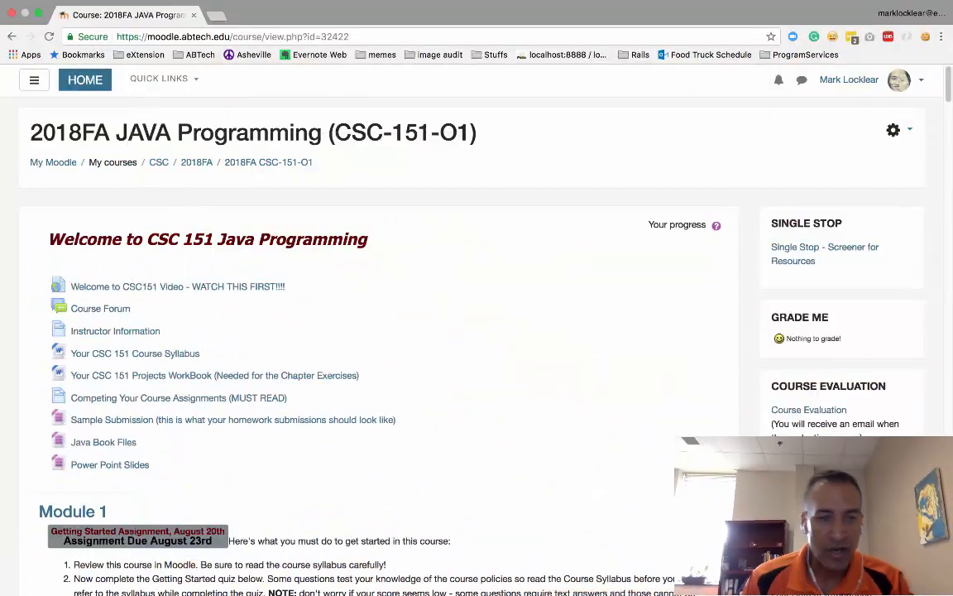
{"action": "mouse_move", "coordinate": [172, 417]}
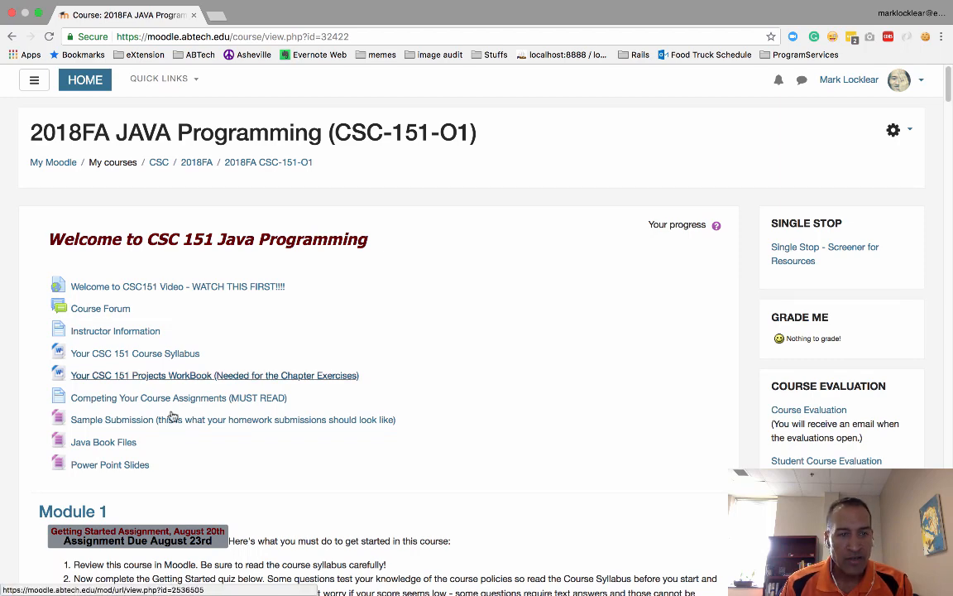
Scroll down the course page and open the Chapter 3 Code Exercises assignment
{"action": "scroll", "scroll_direction": "down", "scroll_amount": 3}
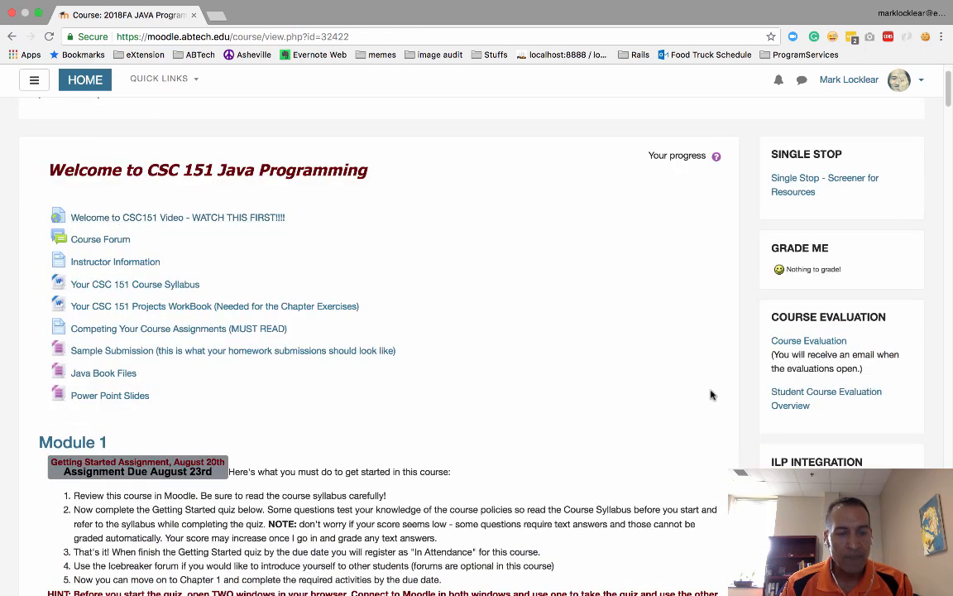
{"action": "scroll", "scroll_direction": "down", "scroll_amount": 3}
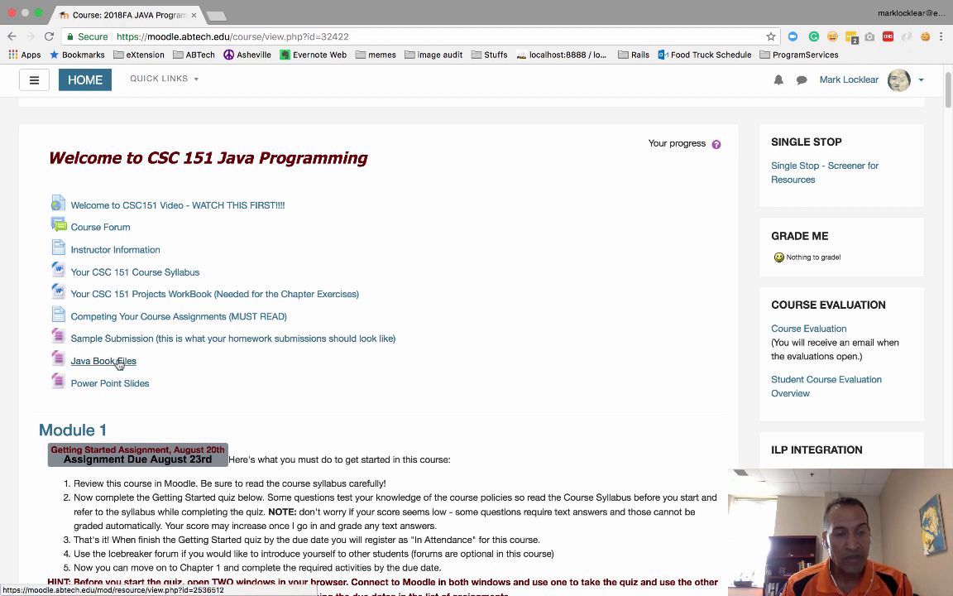
{"action": "mouse_move", "coordinate": [166, 379]}
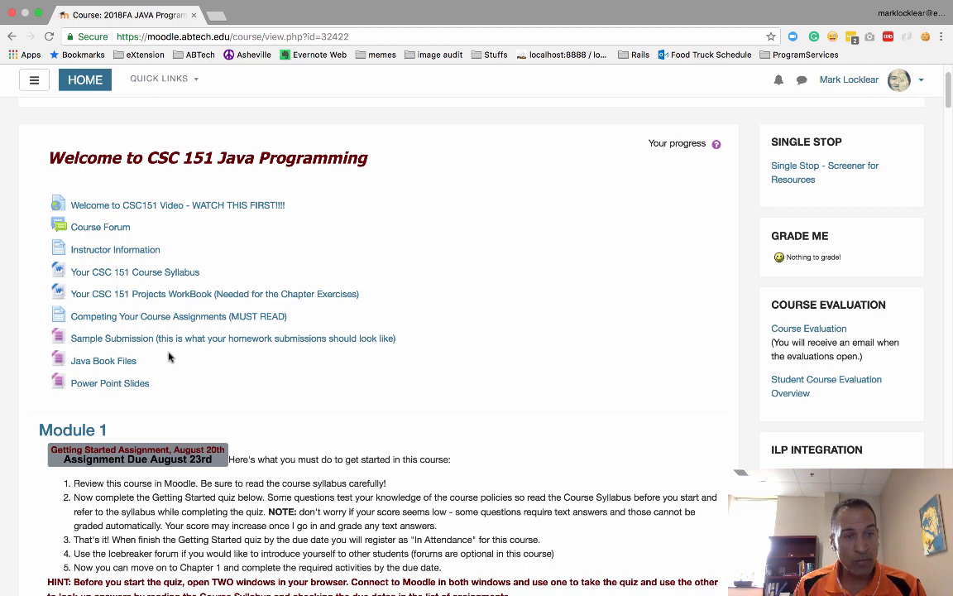
{"action": "mouse_move", "coordinate": [142, 300]}
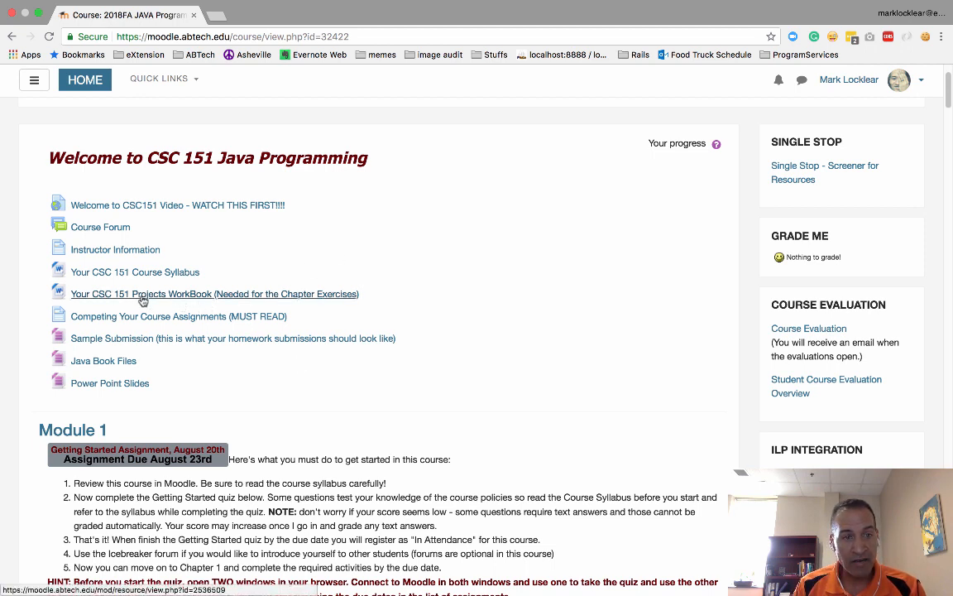
{"action": "mouse_move", "coordinate": [207, 306]}
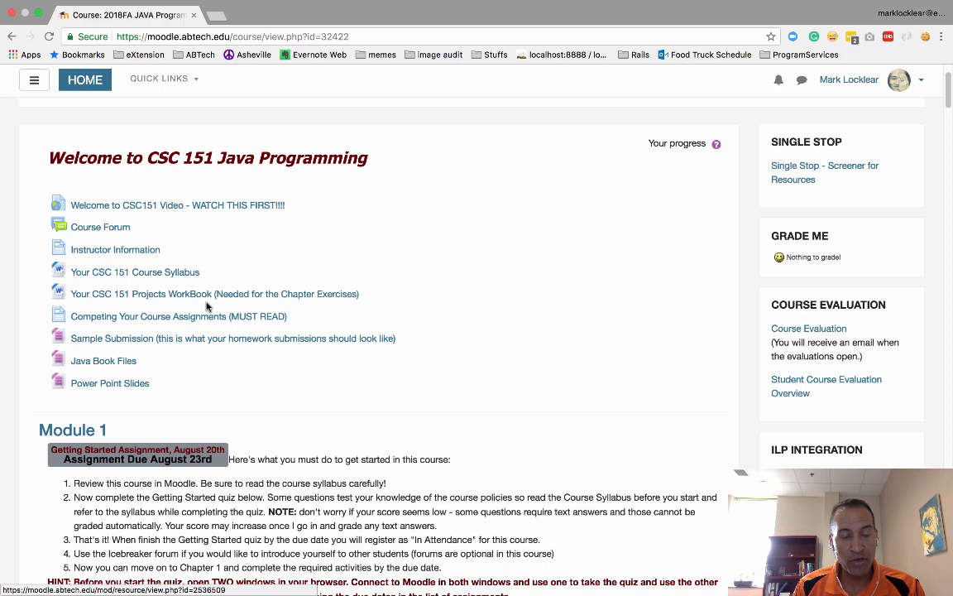
{"action": "mouse_move", "coordinate": [222, 299]}
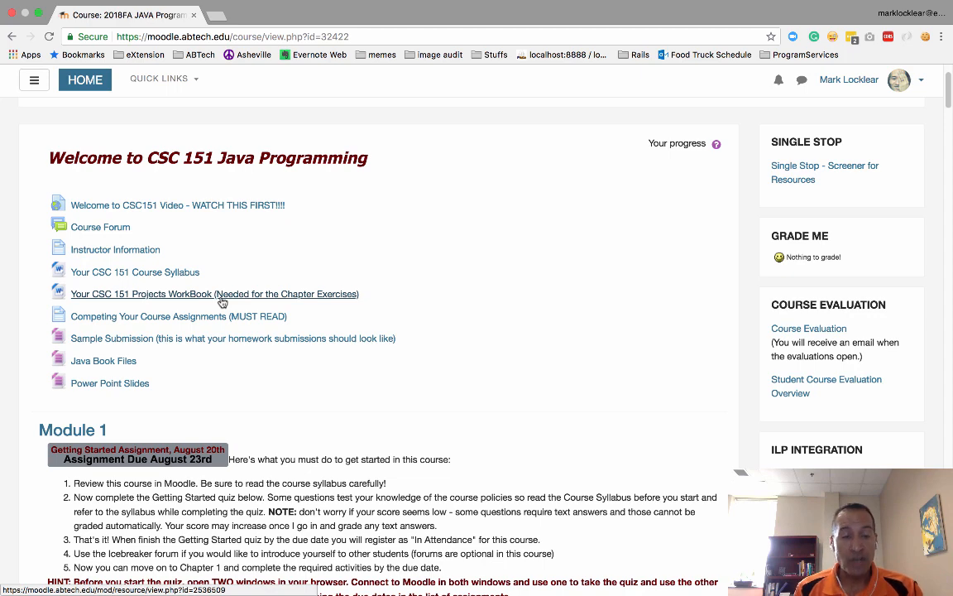
{"action": "mouse_move", "coordinate": [518, 442]}
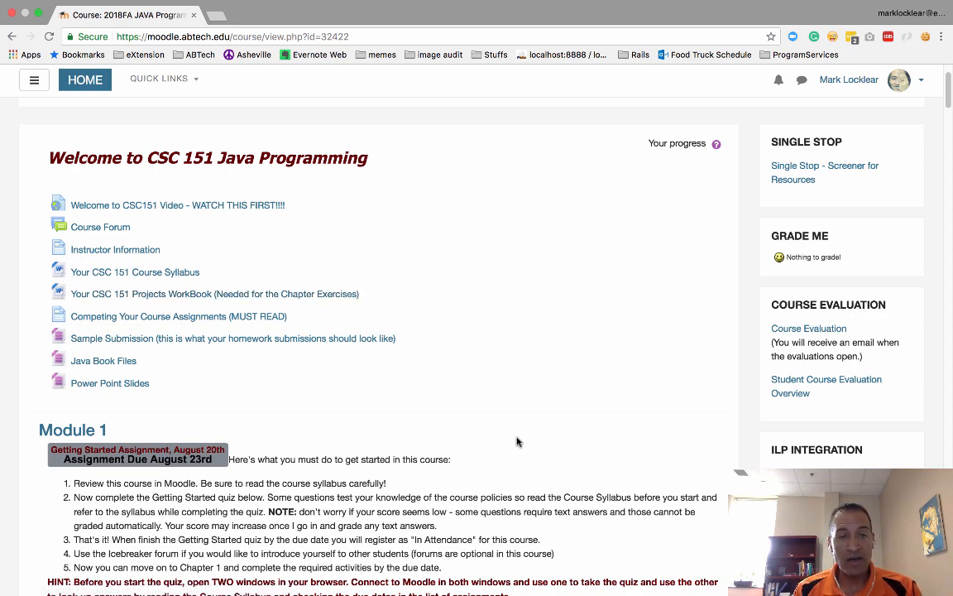
{"action": "scroll", "scroll_direction": "down", "scroll_amount": 3}
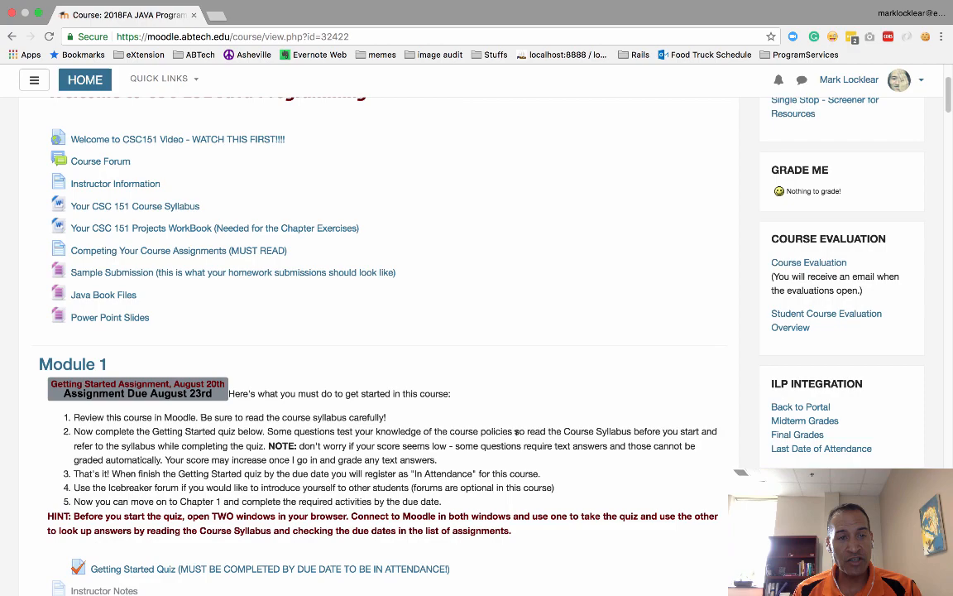
{"action": "scroll", "scroll_direction": "down", "scroll_amount": 3}
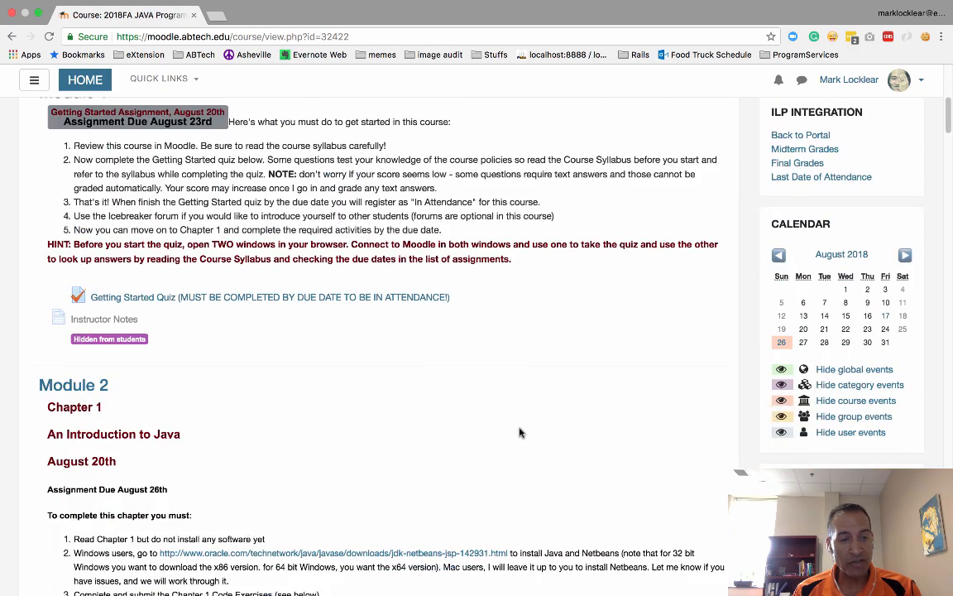
{"action": "scroll", "scroll_direction": "down", "scroll_amount": 3}
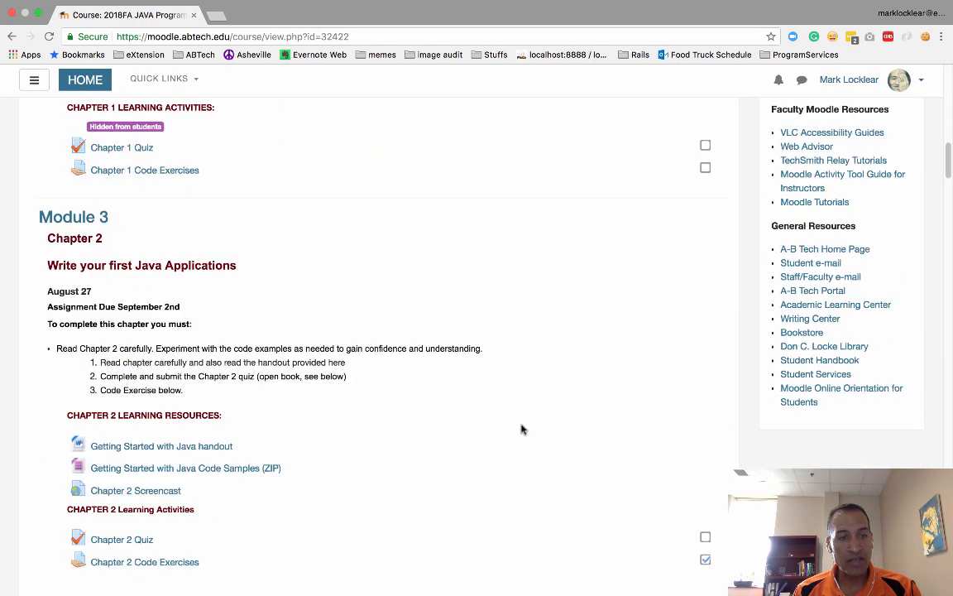
{"action": "scroll", "scroll_direction": "down", "scroll_amount": 3}
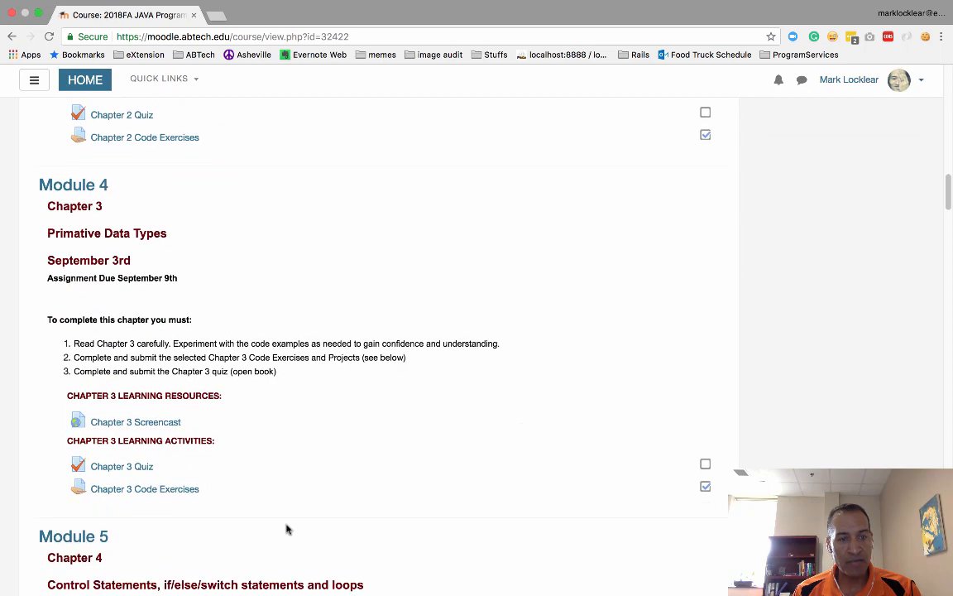
{"action": "left_click", "coordinate": [146, 490]}
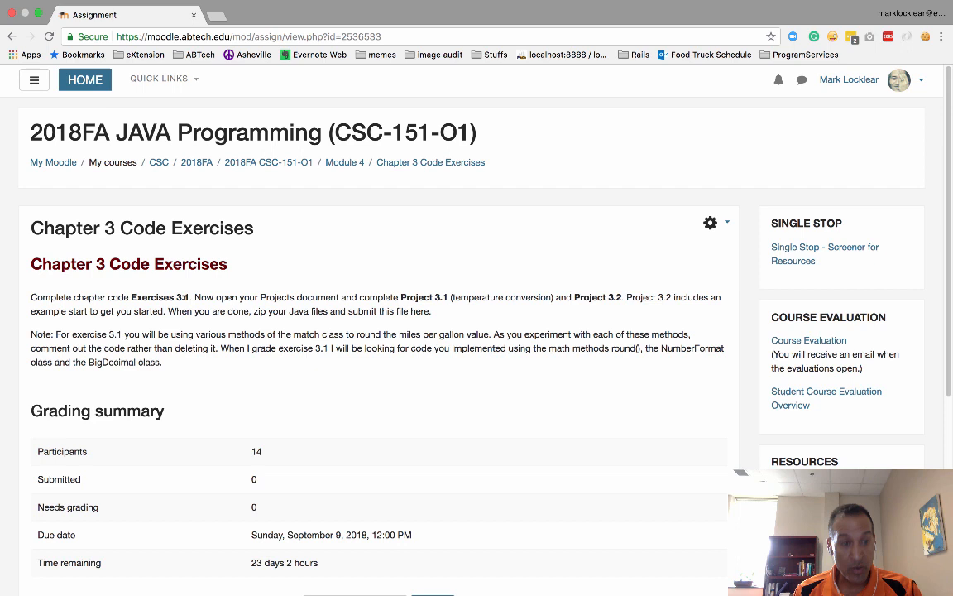
{"action": "mouse_move", "coordinate": [129, 291]}
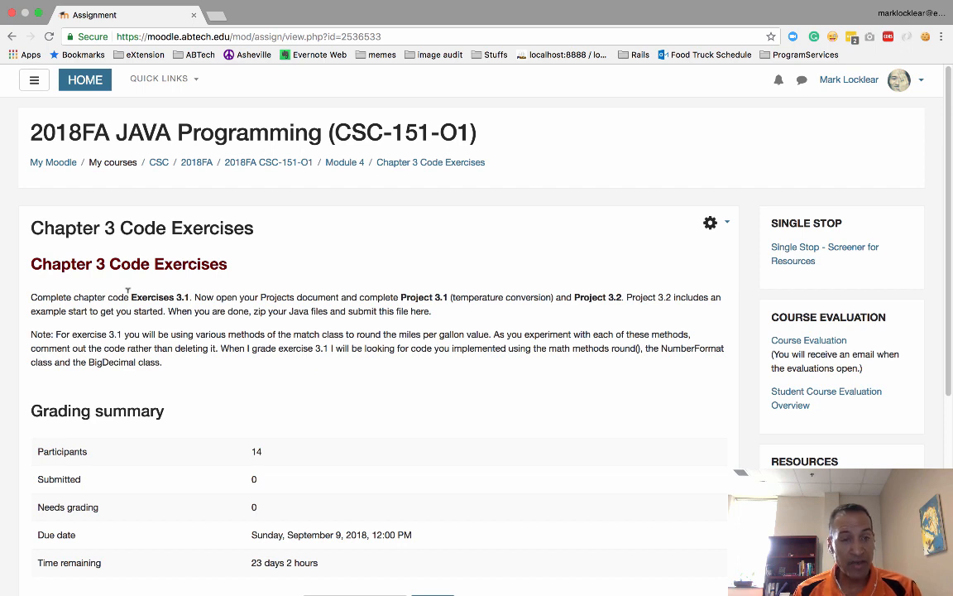
{"action": "mouse_move", "coordinate": [279, 296]}
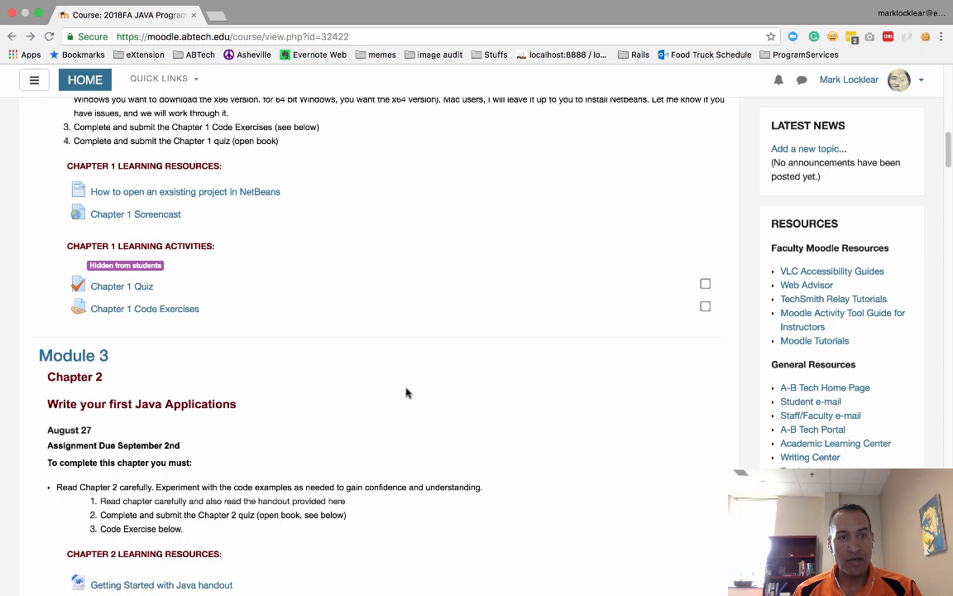
Scroll to Module 1's getting-started steps and the Getting Started Quiz link
{"action": "scroll", "scroll_direction": "up", "scroll_amount": 3}
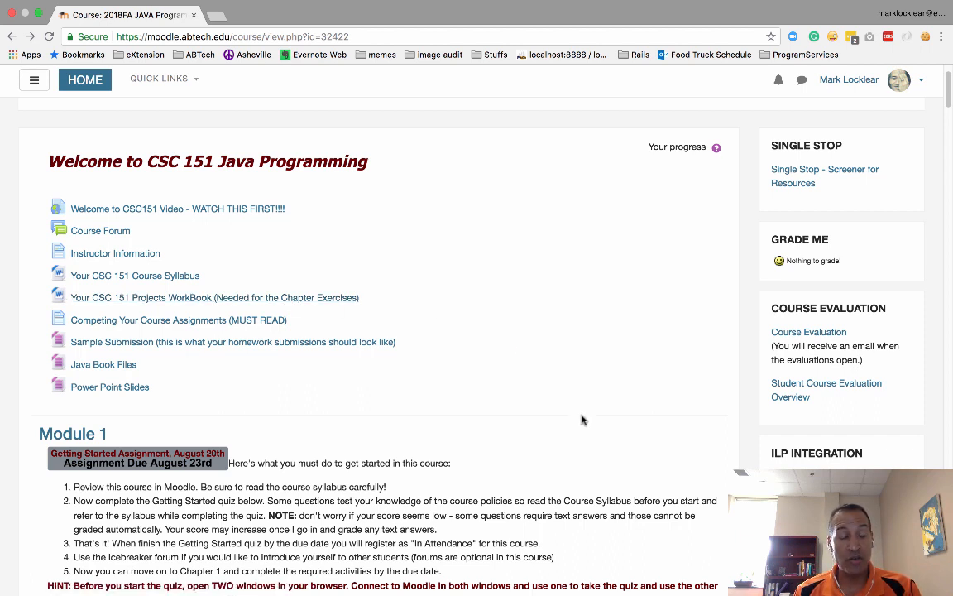
{"action": "mouse_move", "coordinate": [579, 418]}
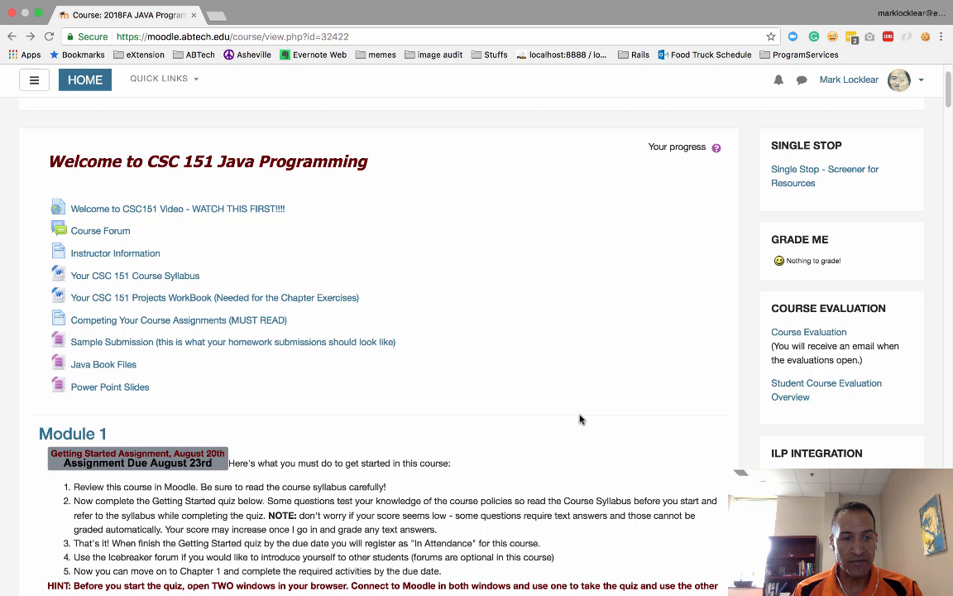
{"action": "scroll", "scroll_direction": "down", "scroll_amount": 3}
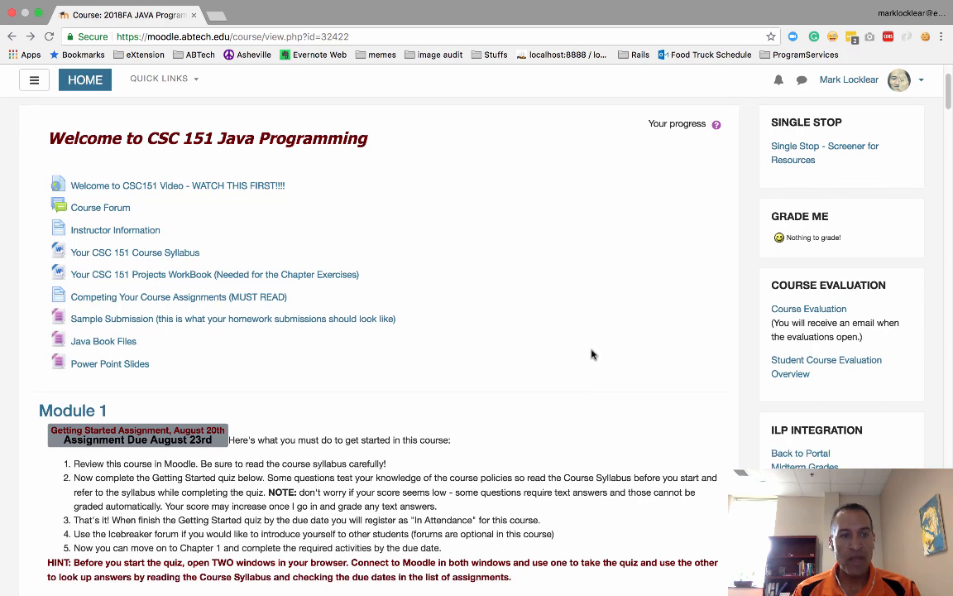
{"action": "mouse_move", "coordinate": [211, 334]}
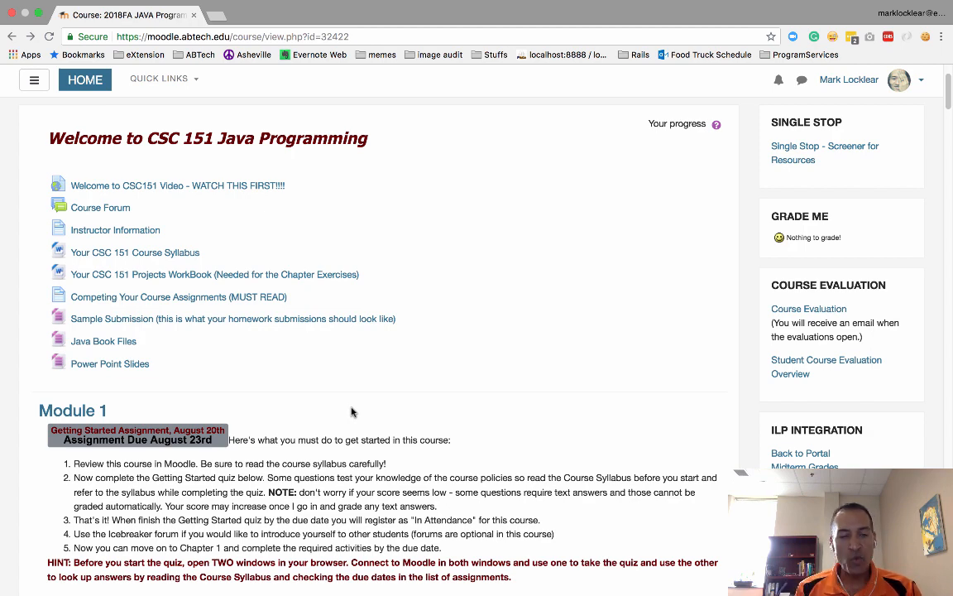
{"action": "mouse_move", "coordinate": [520, 443]}
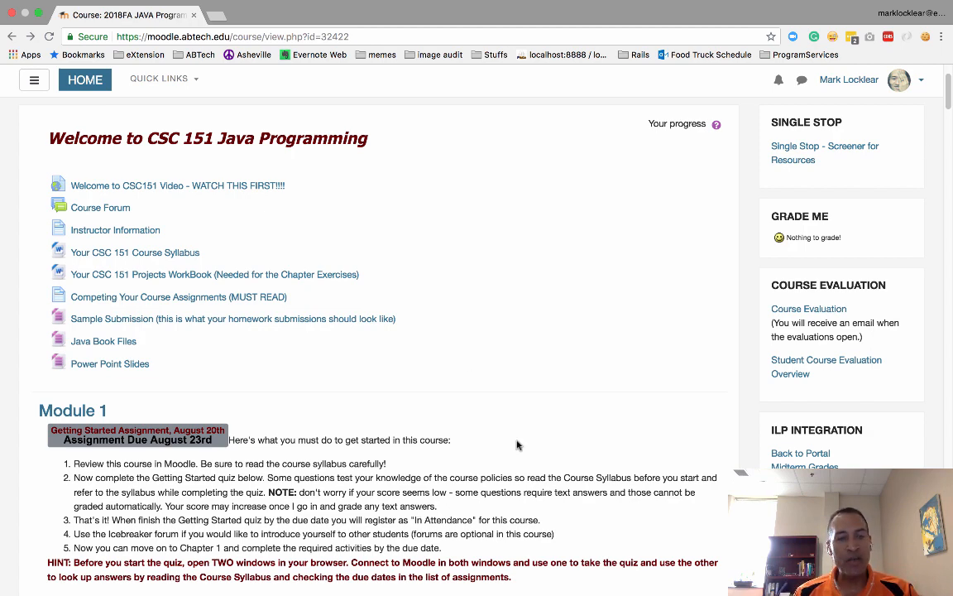
{"action": "scroll", "scroll_direction": "down", "scroll_amount": 3}
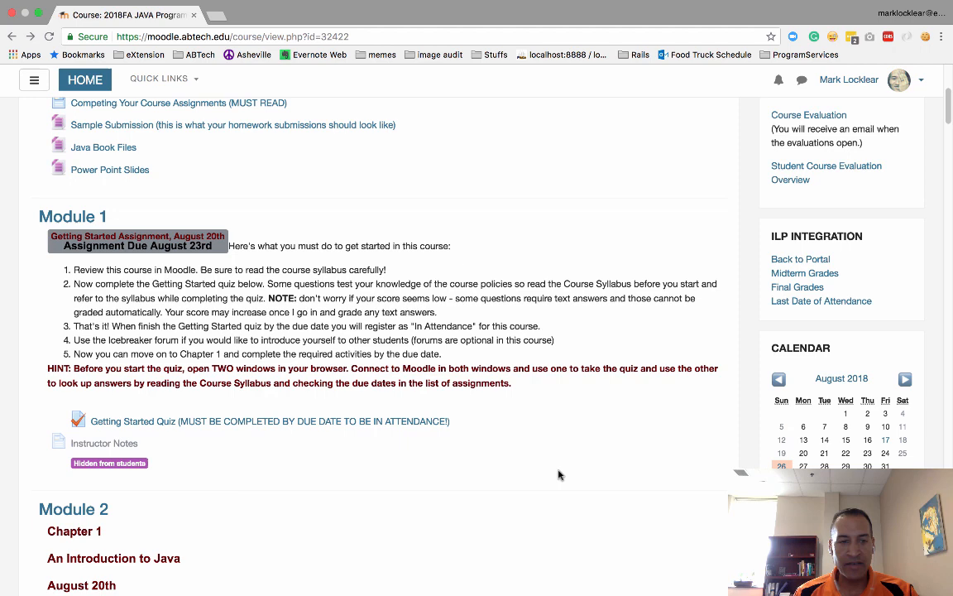
{"action": "scroll", "scroll_direction": "down", "scroll_amount": 3}
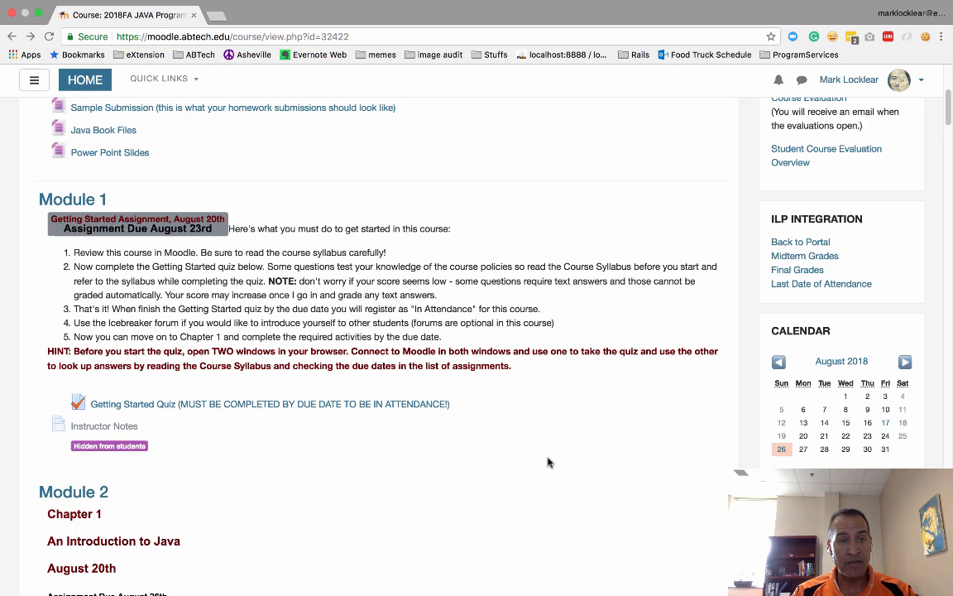
{"action": "mouse_move", "coordinate": [414, 424]}
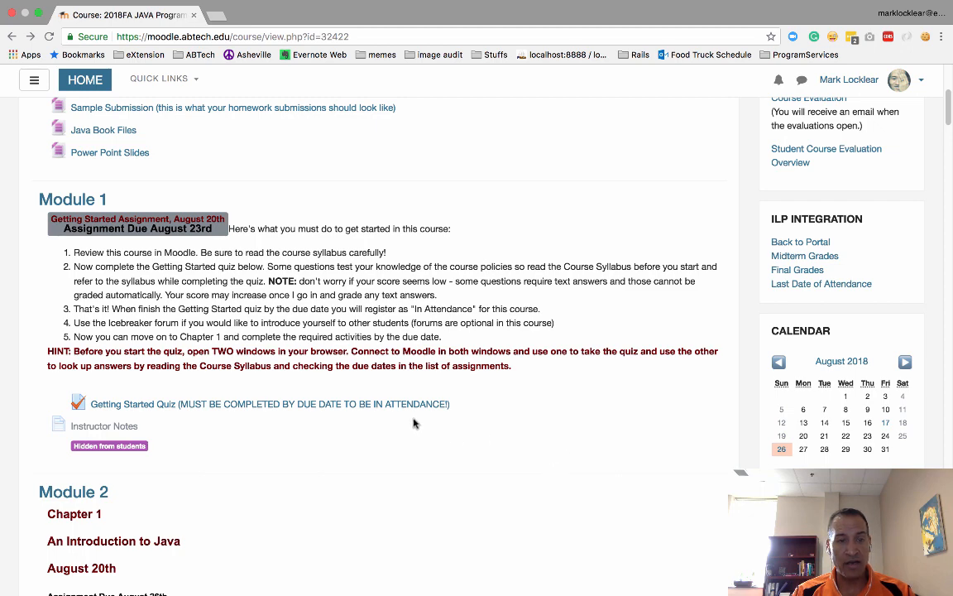
Scroll down through Module 2's Chapter 1 activities to Module 3's Chapter 2 resources
{"action": "scroll", "scroll_direction": "down", "scroll_amount": 3}
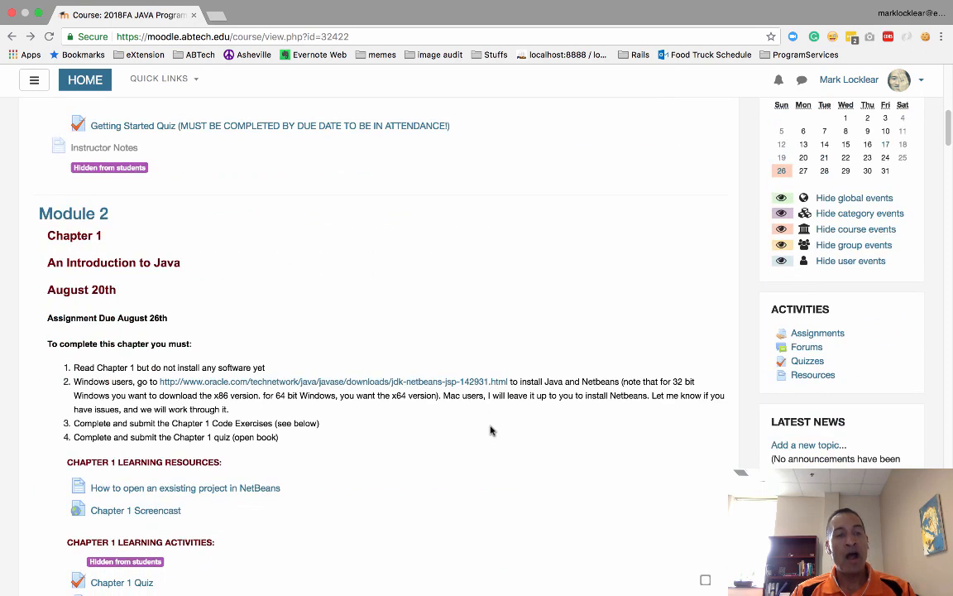
{"action": "scroll", "scroll_direction": "down", "scroll_amount": 3}
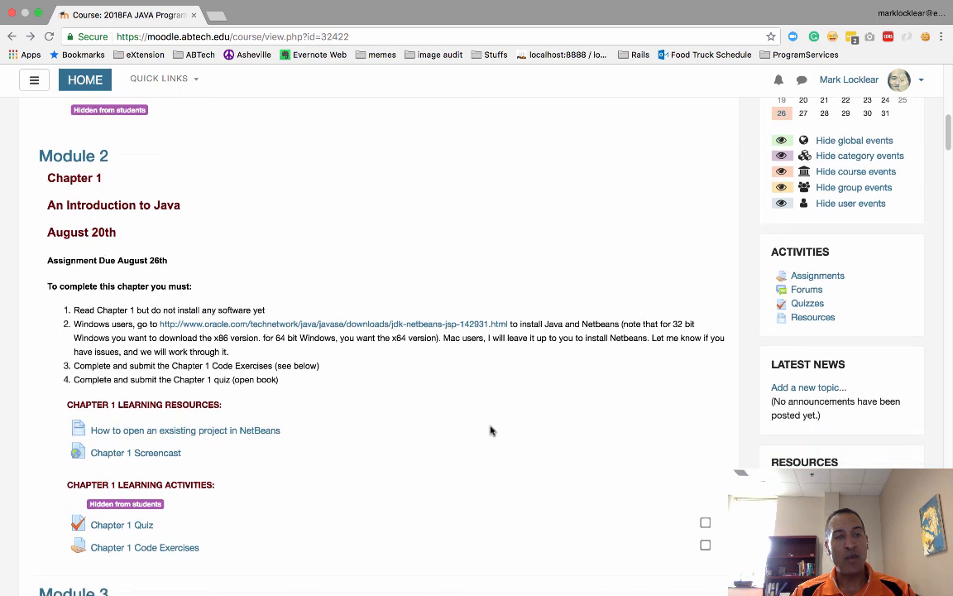
{"action": "scroll", "scroll_direction": "down", "scroll_amount": 3}
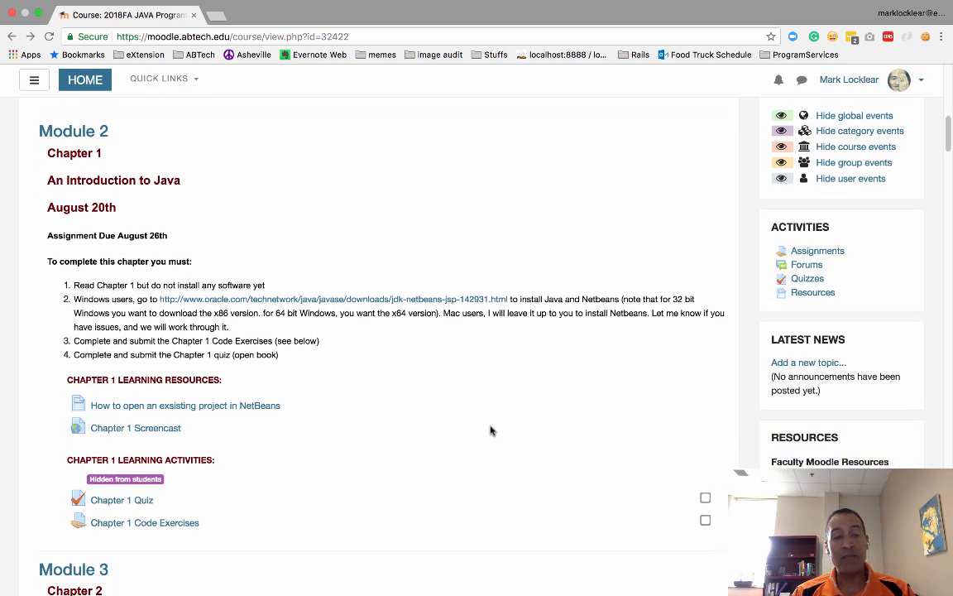
{"action": "scroll", "scroll_direction": "down", "scroll_amount": 3}
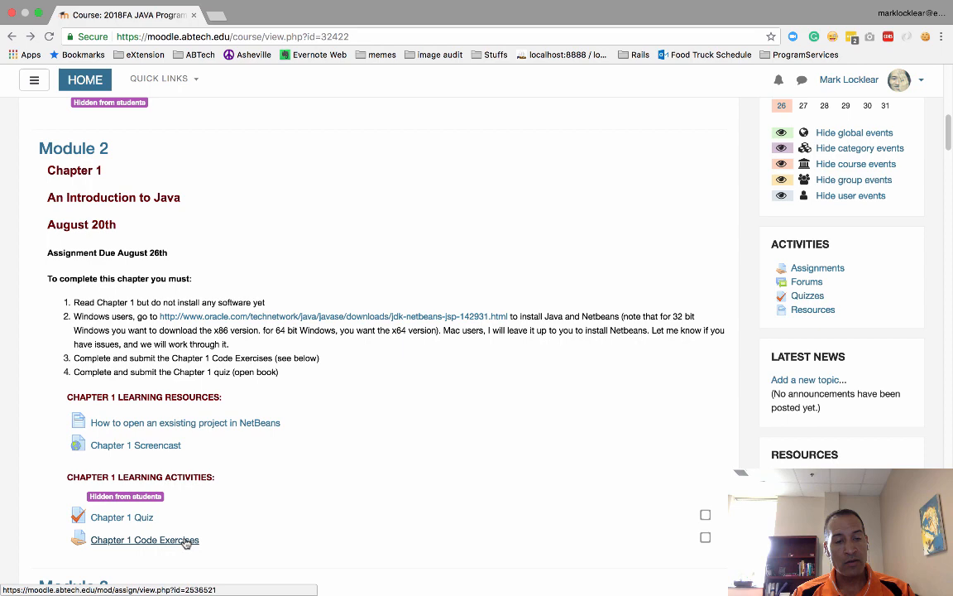
{"action": "scroll", "scroll_direction": "down", "scroll_amount": 3}
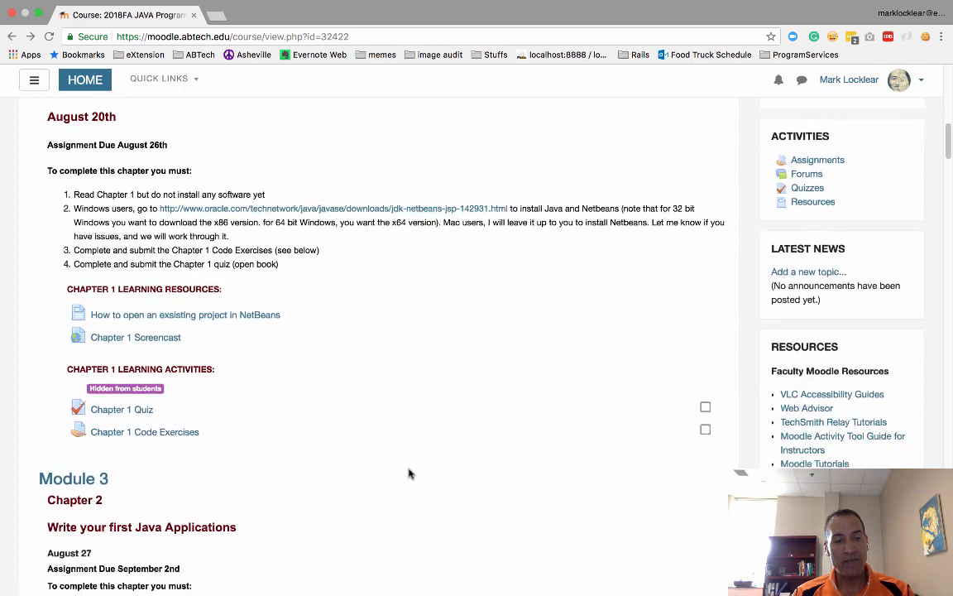
{"action": "scroll", "scroll_direction": "down", "scroll_amount": 3}
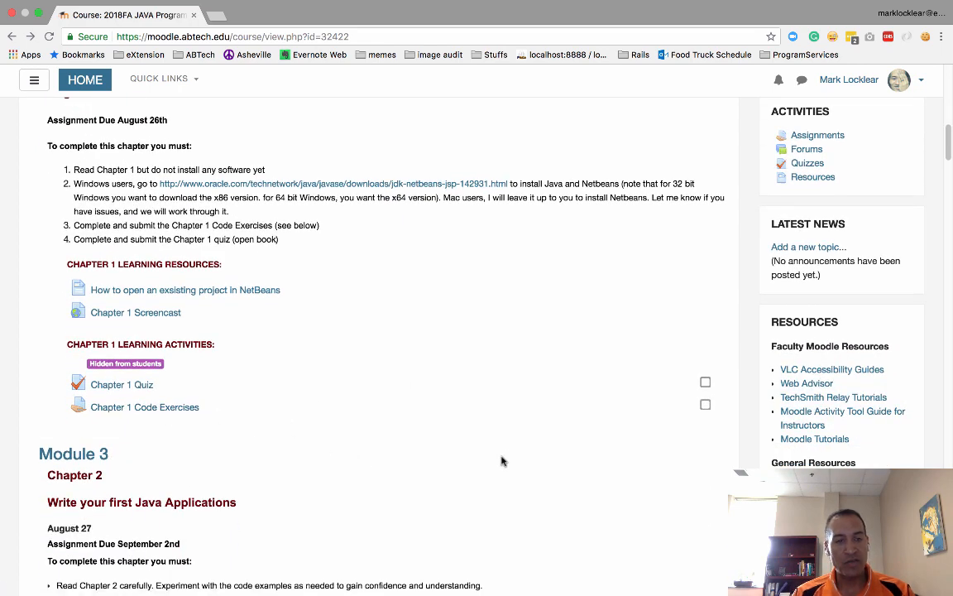
{"action": "scroll", "scroll_direction": "down", "scroll_amount": 3}
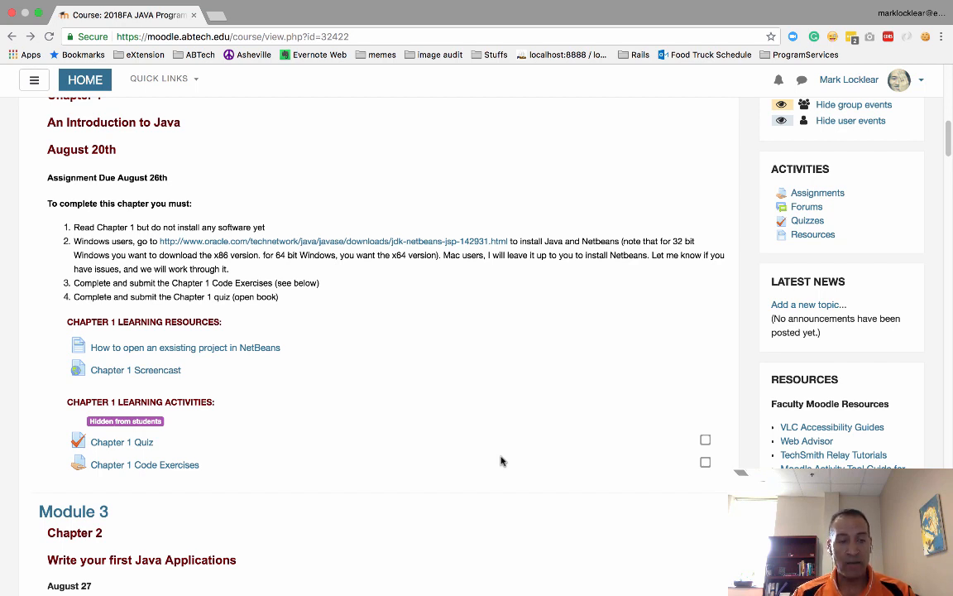
{"action": "mouse_move", "coordinate": [556, 462]}
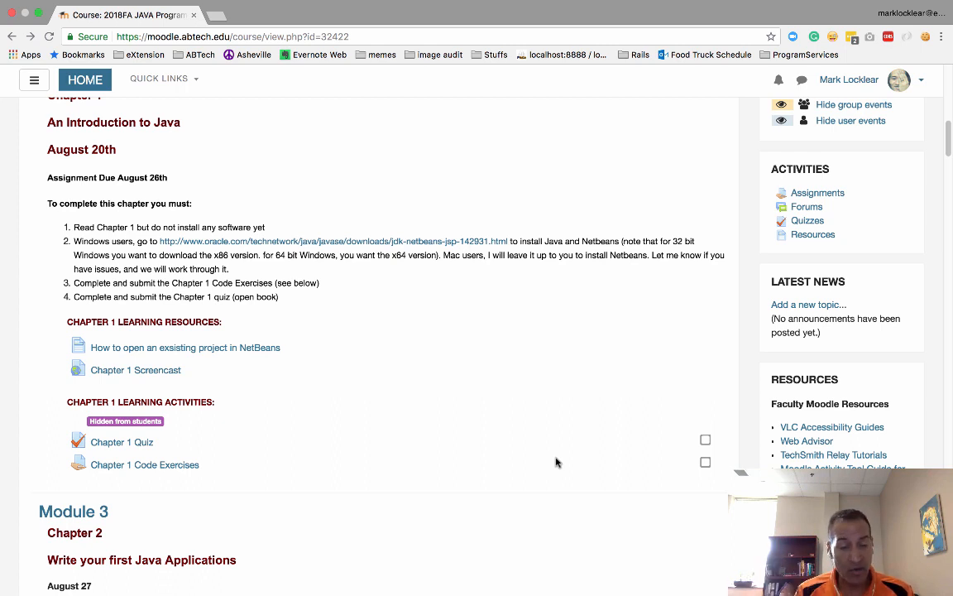
{"action": "mouse_move", "coordinate": [342, 440]}
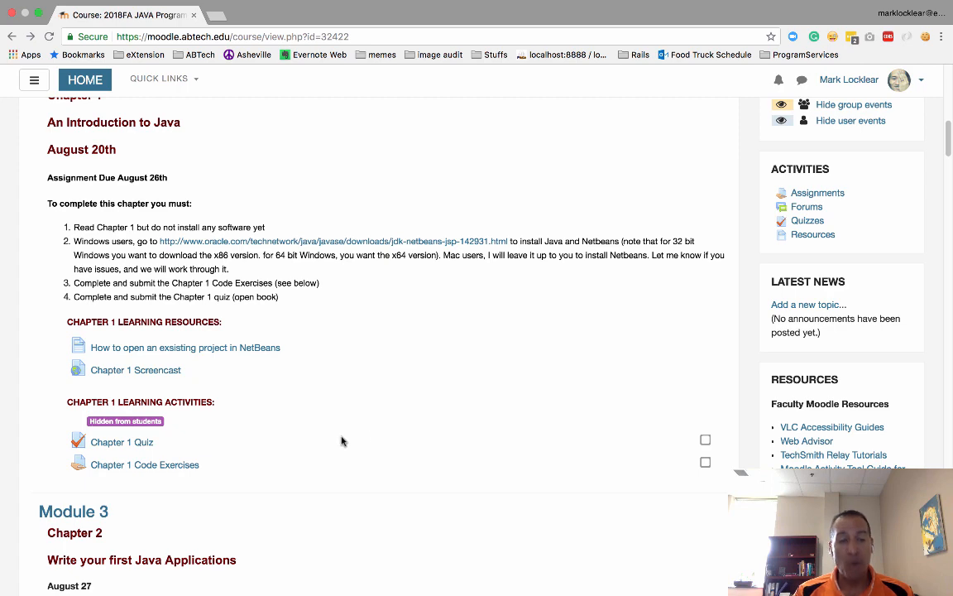
Scroll on to Module 3's Chapter 2 activities and the Module 4 heading
{"action": "scroll", "scroll_direction": "down", "scroll_amount": 3}
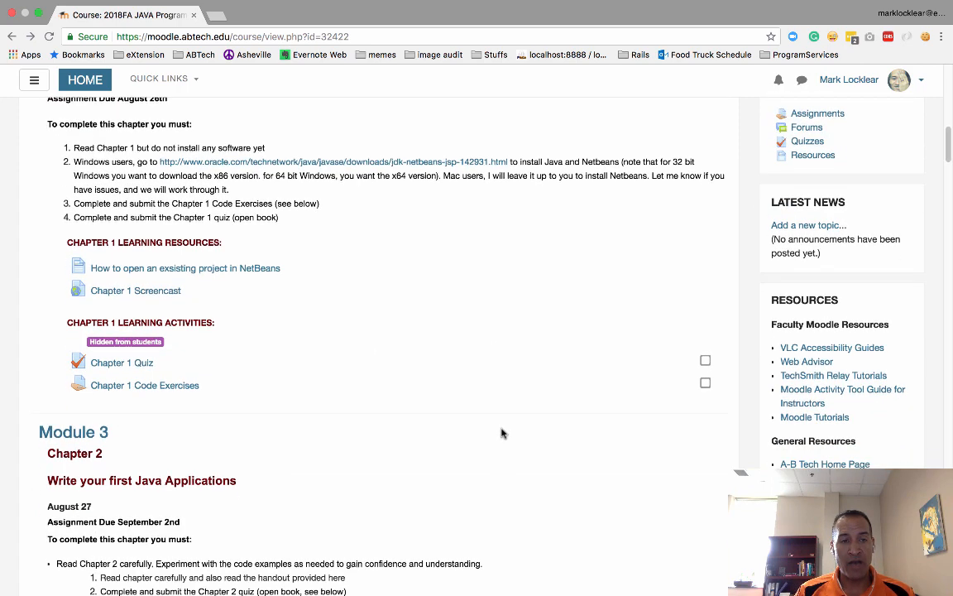
{"action": "scroll", "scroll_direction": "down", "scroll_amount": 3}
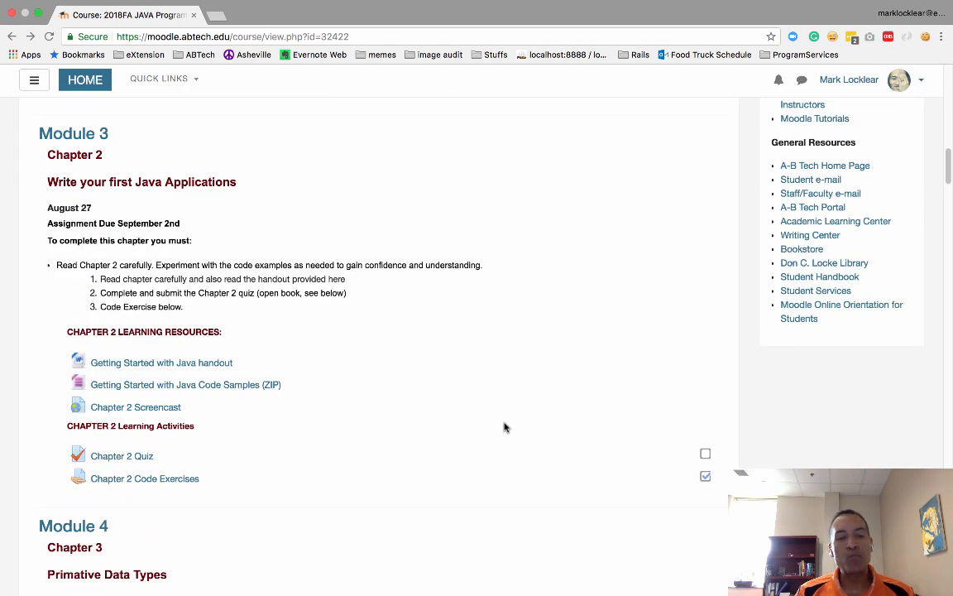
{"action": "scroll", "scroll_direction": "down", "scroll_amount": 3}
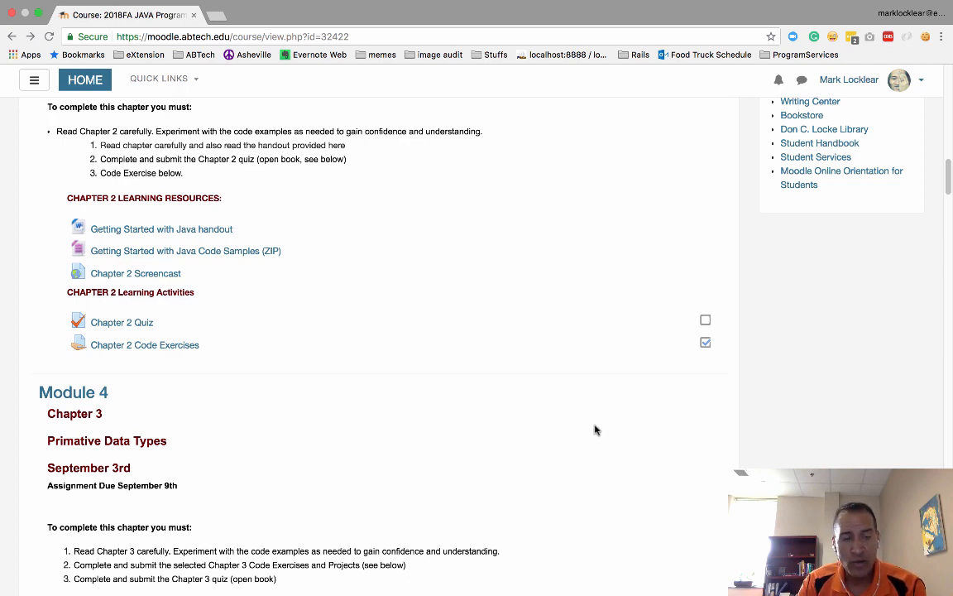
Scroll down to Module 4, back up, then down to Module 3's Chapter 2 instructions and resources
{"action": "scroll", "scroll_direction": "down", "scroll_amount": 3}
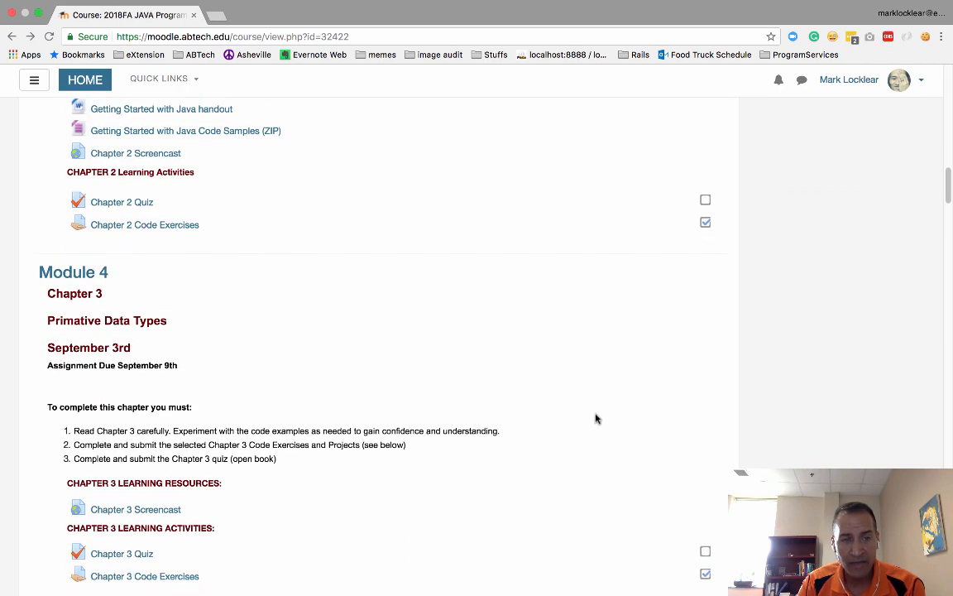
{"action": "scroll", "scroll_direction": "down", "scroll_amount": 3}
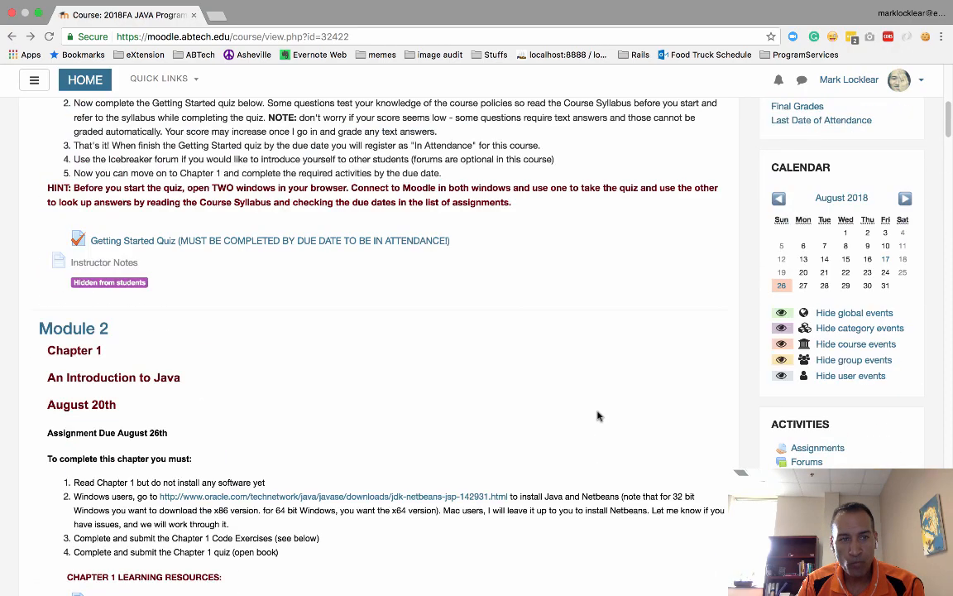
{"action": "scroll", "scroll_direction": "up", "scroll_amount": 3}
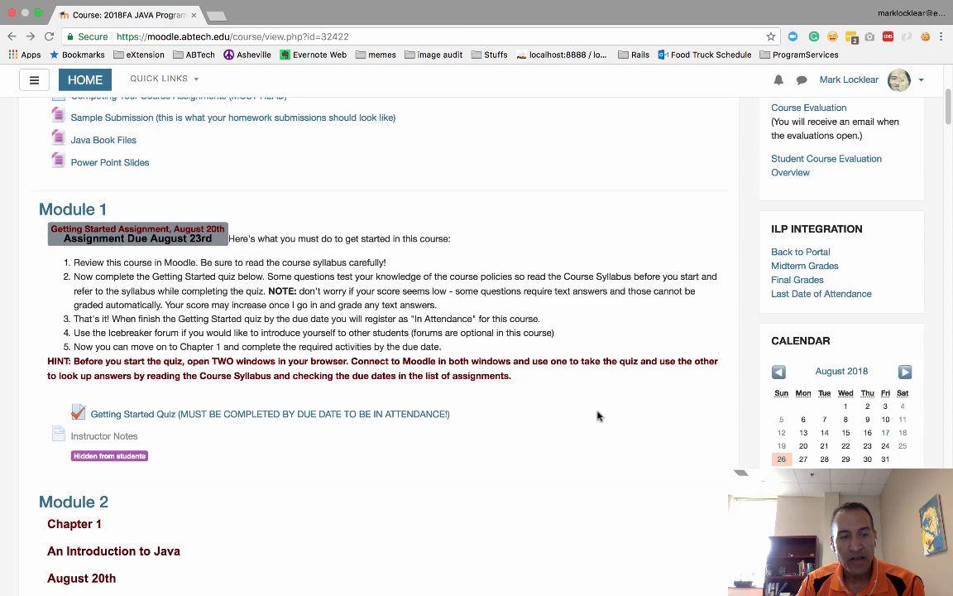
{"action": "scroll", "scroll_direction": "down", "scroll_amount": 3}
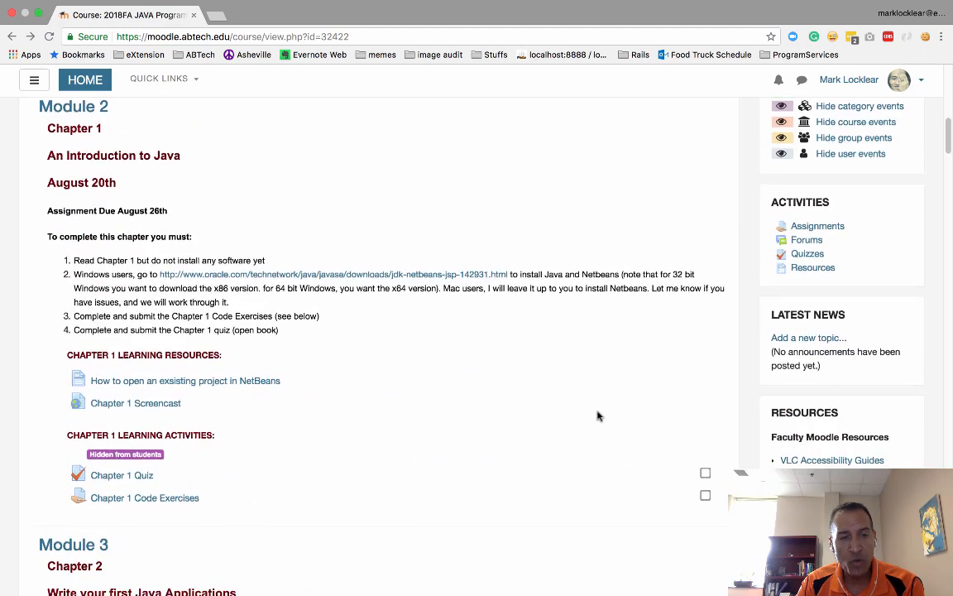
{"action": "scroll", "scroll_direction": "down", "scroll_amount": 3}
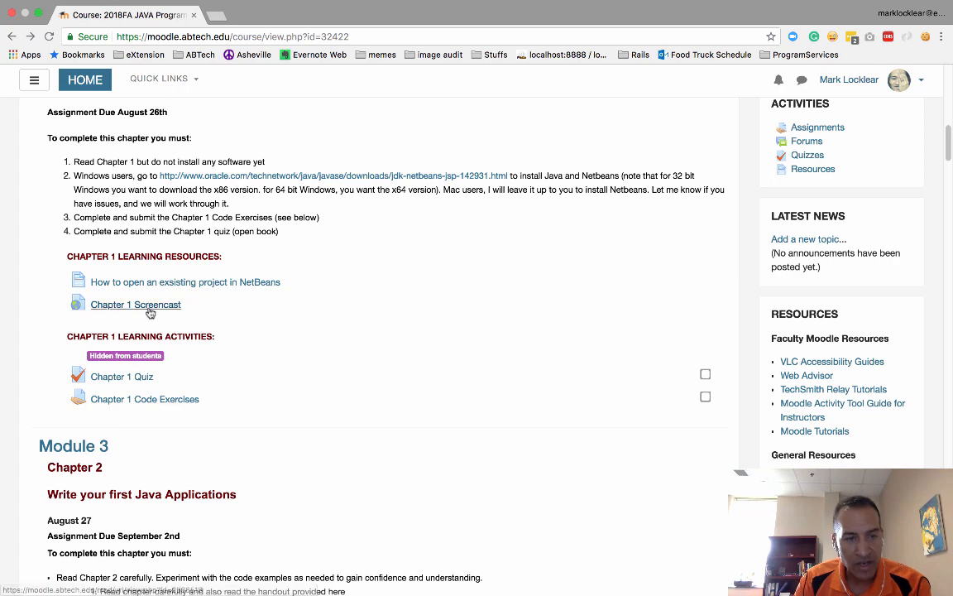
{"action": "scroll", "scroll_direction": "down", "scroll_amount": 3}
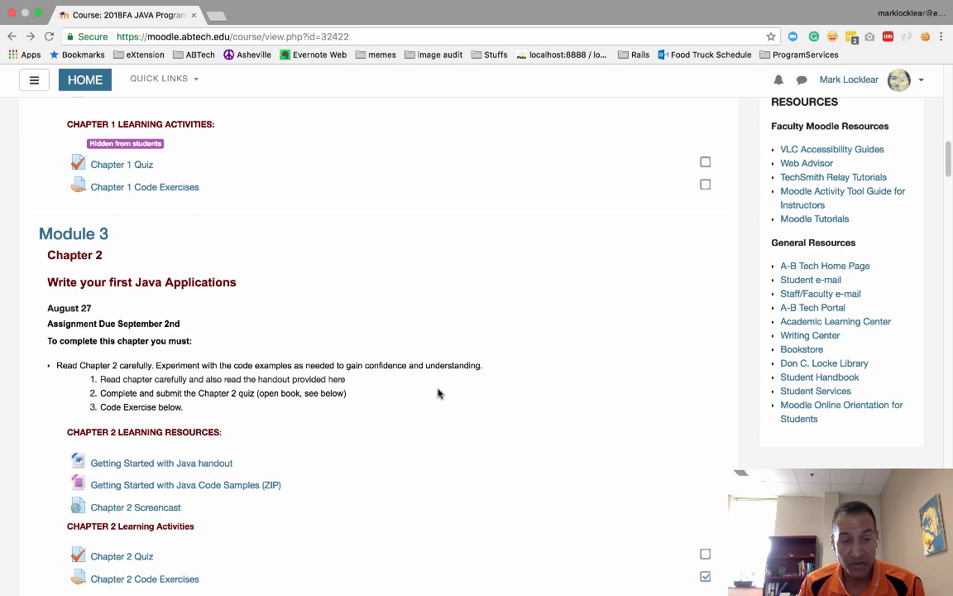
Scroll down through Modules 4–7 to Chapter 6 activities and Module 8's Chapter 7 resources
{"action": "scroll", "scroll_direction": "down", "scroll_amount": 3}
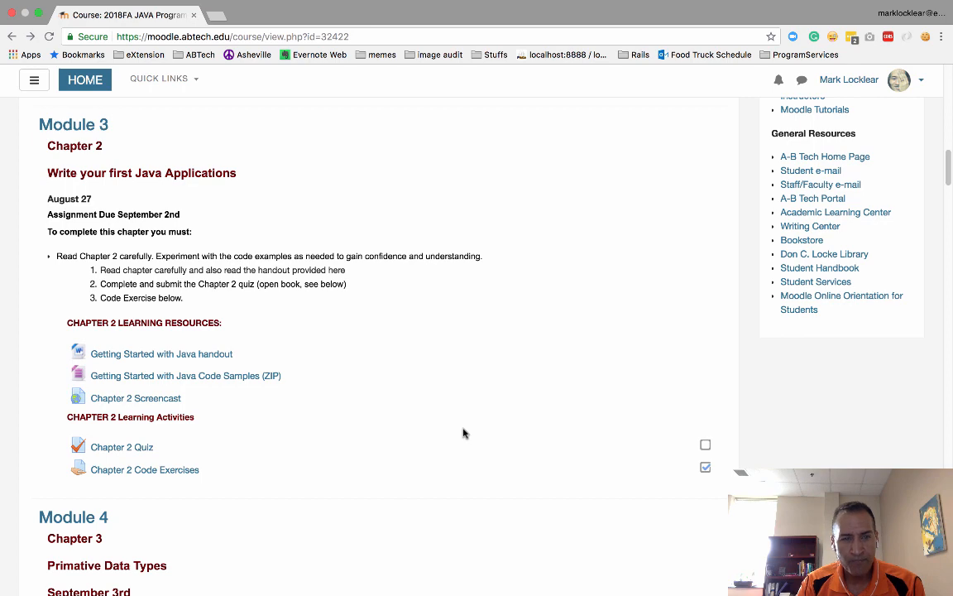
{"action": "scroll", "scroll_direction": "down", "scroll_amount": 3}
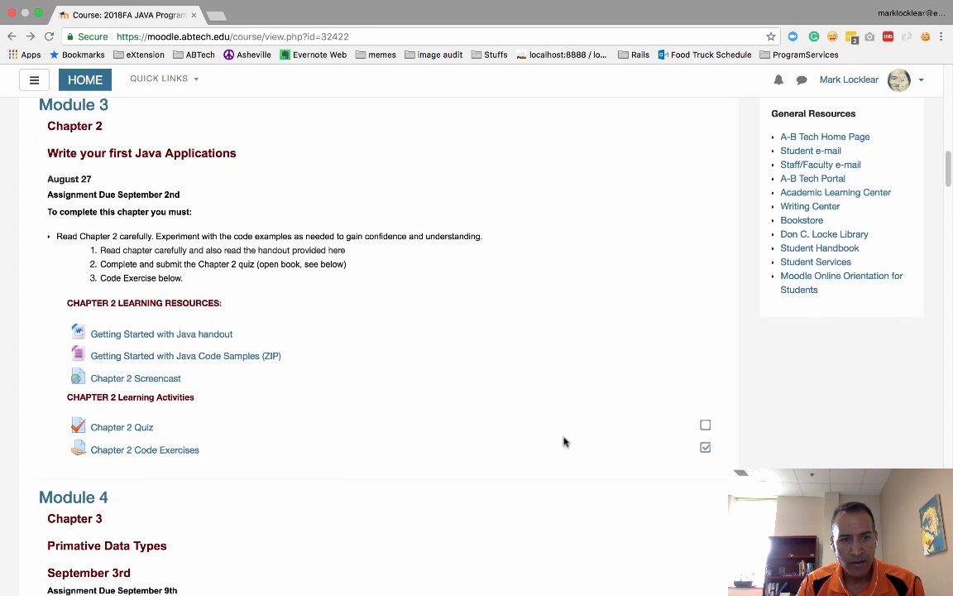
{"action": "scroll", "scroll_direction": "down", "scroll_amount": 3}
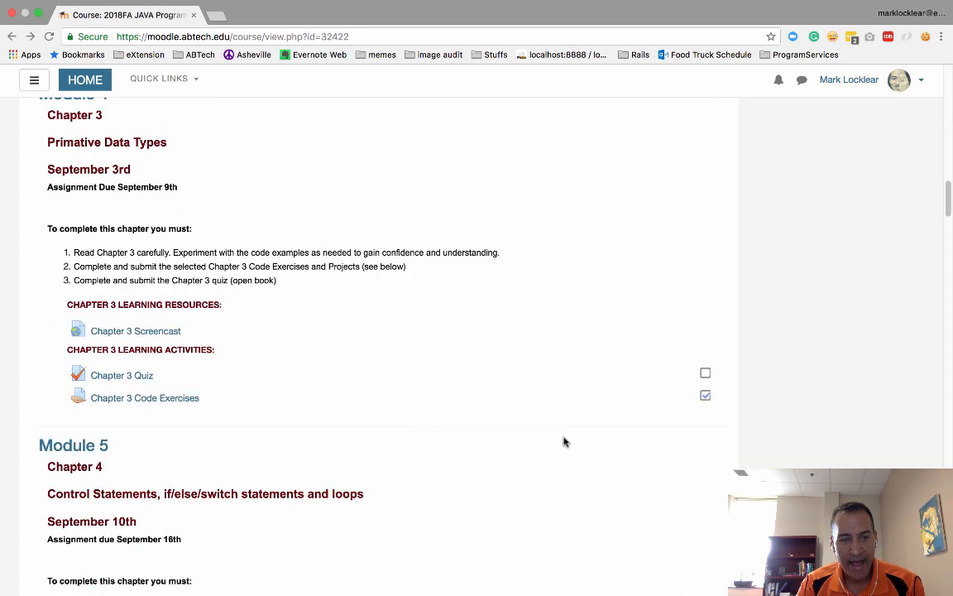
{"action": "scroll", "scroll_direction": "down", "scroll_amount": 3}
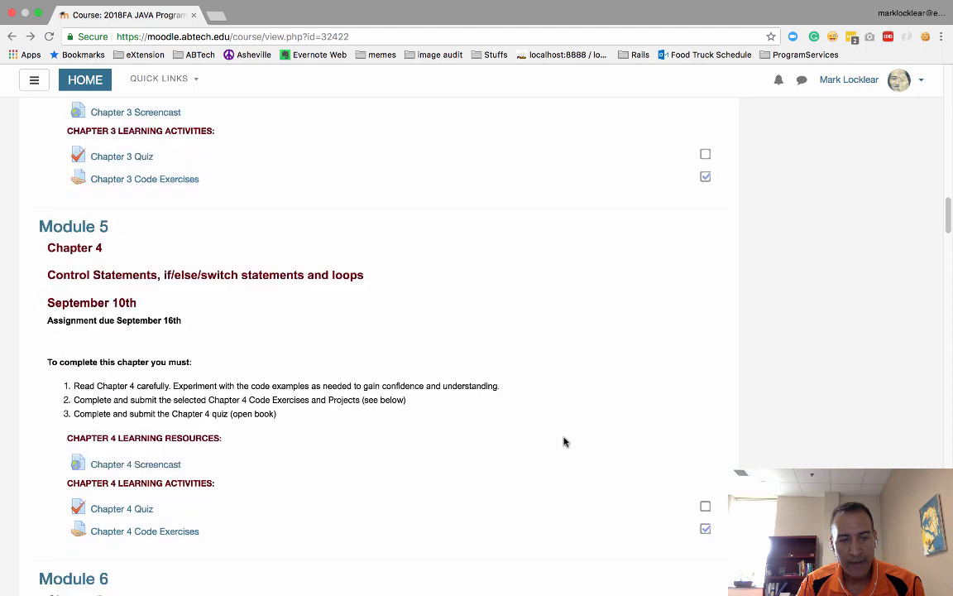
{"action": "scroll", "scroll_direction": "down", "scroll_amount": 3}
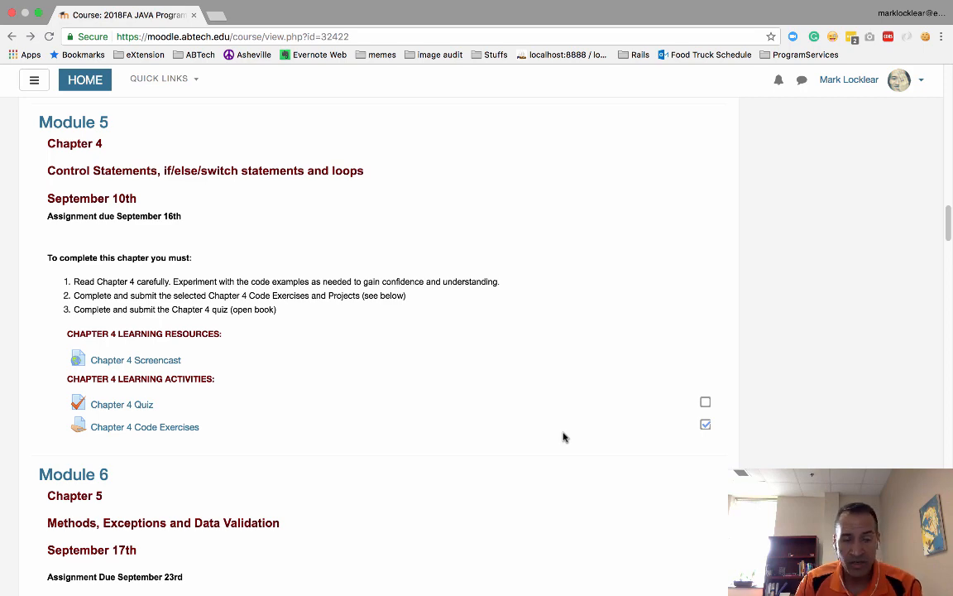
{"action": "scroll", "scroll_direction": "down", "scroll_amount": 3}
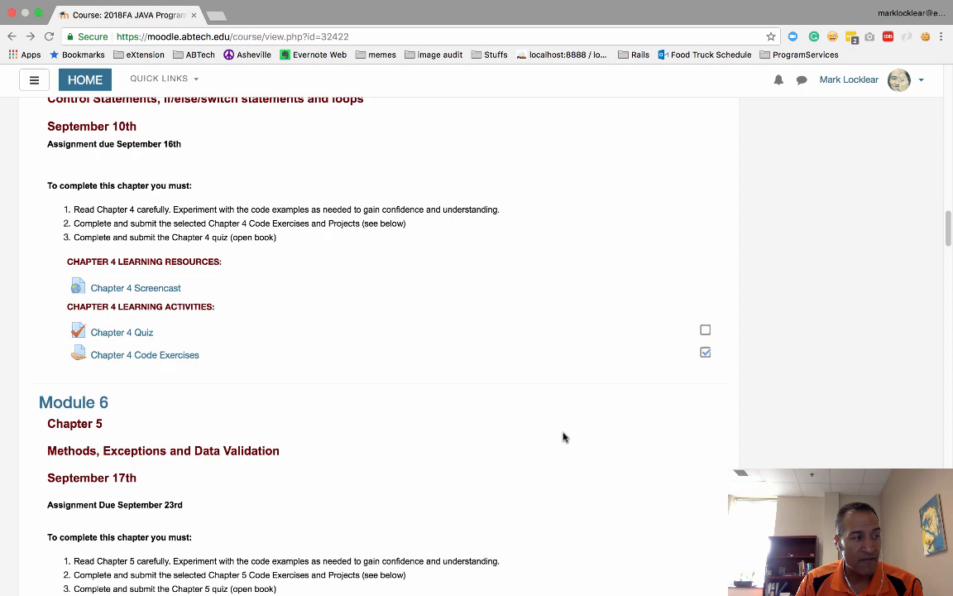
{"action": "scroll", "scroll_direction": "down", "scroll_amount": 3}
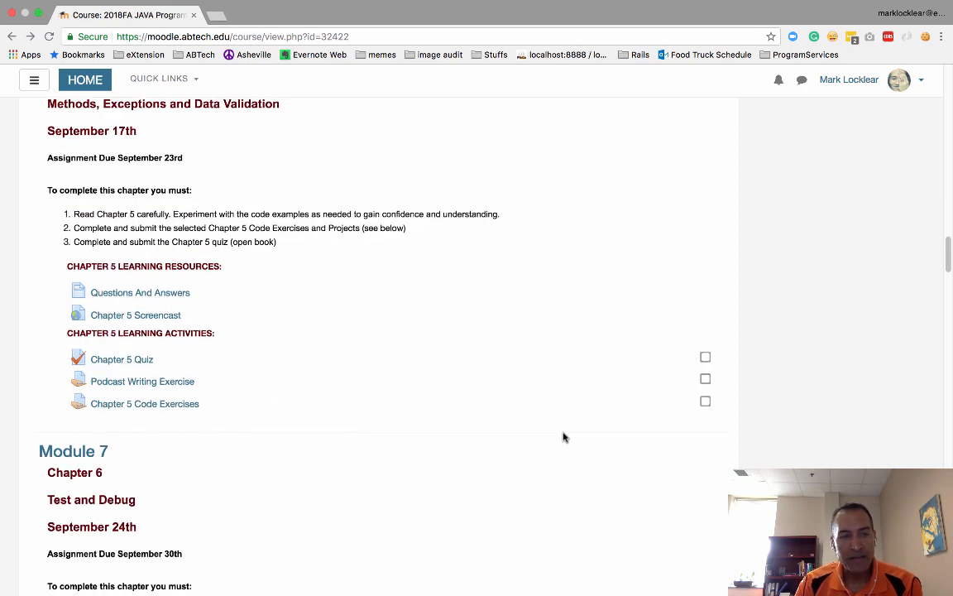
{"action": "mouse_move", "coordinate": [212, 404]}
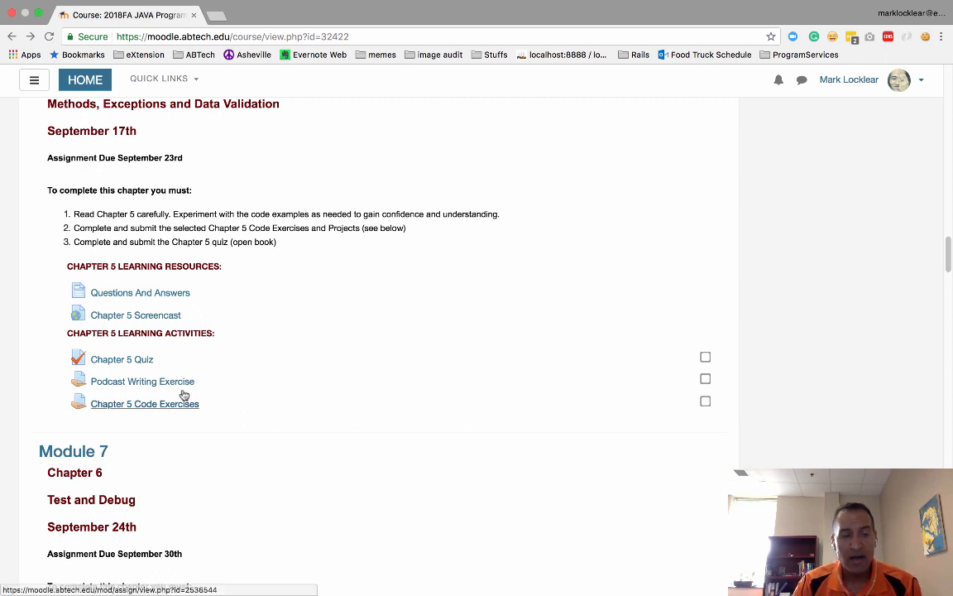
{"action": "mouse_move", "coordinate": [522, 440]}
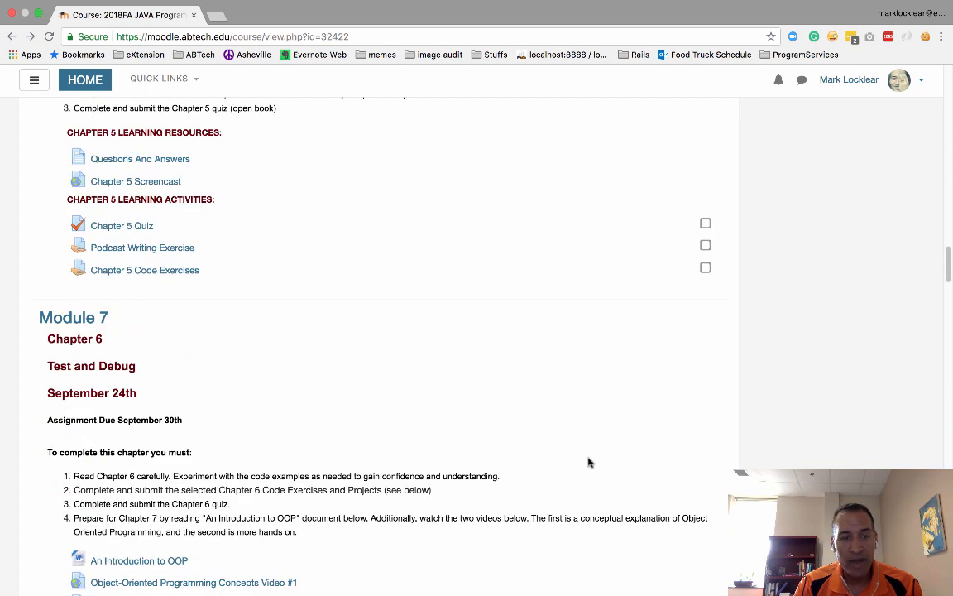
{"action": "scroll", "scroll_direction": "down", "scroll_amount": 3}
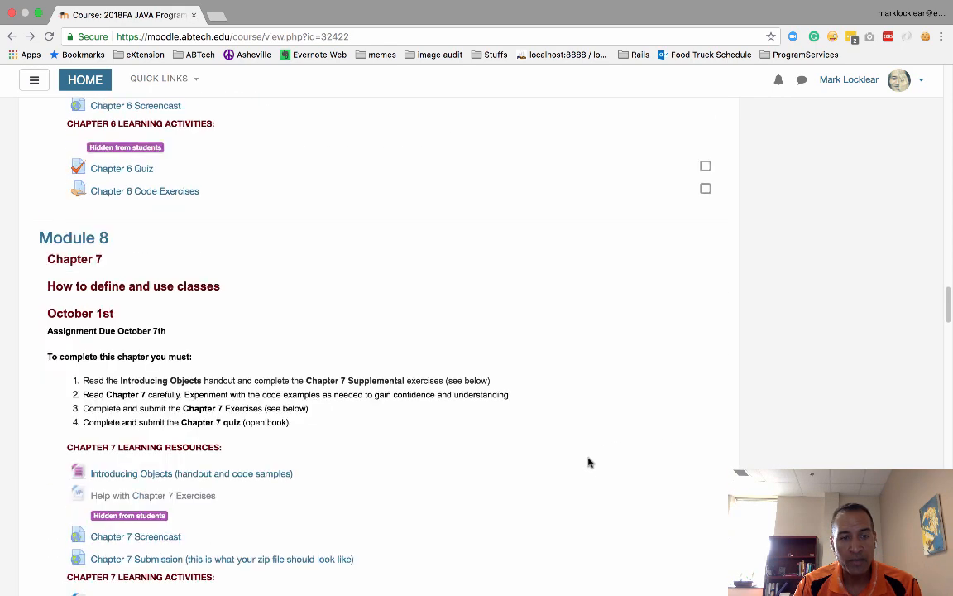
Scroll down to Module 11's Chapter 11 arrays activities and the Diversity in Technology forum
{"action": "scroll", "scroll_direction": "down", "scroll_amount": 3}
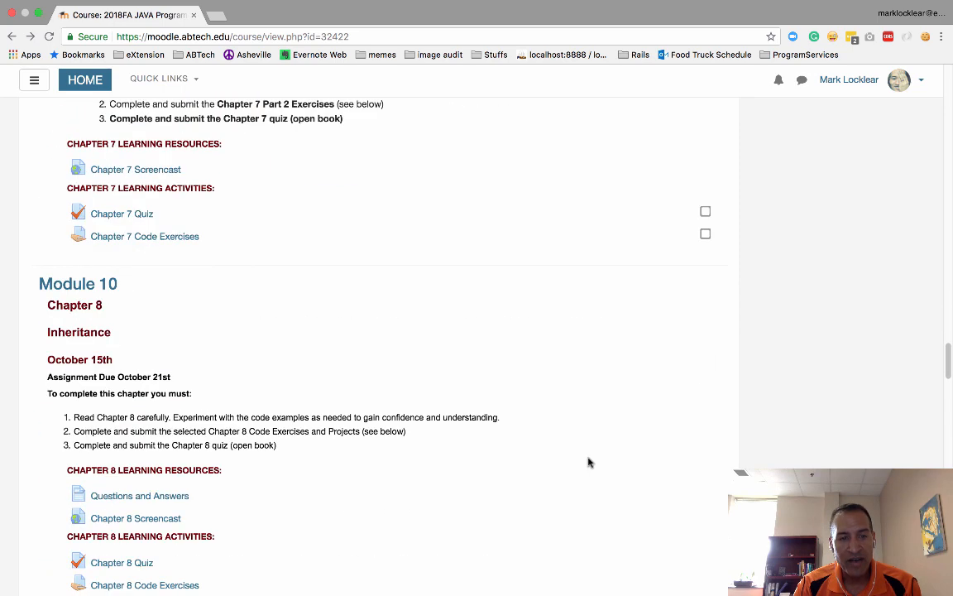
{"action": "scroll", "scroll_direction": "down", "scroll_amount": 3}
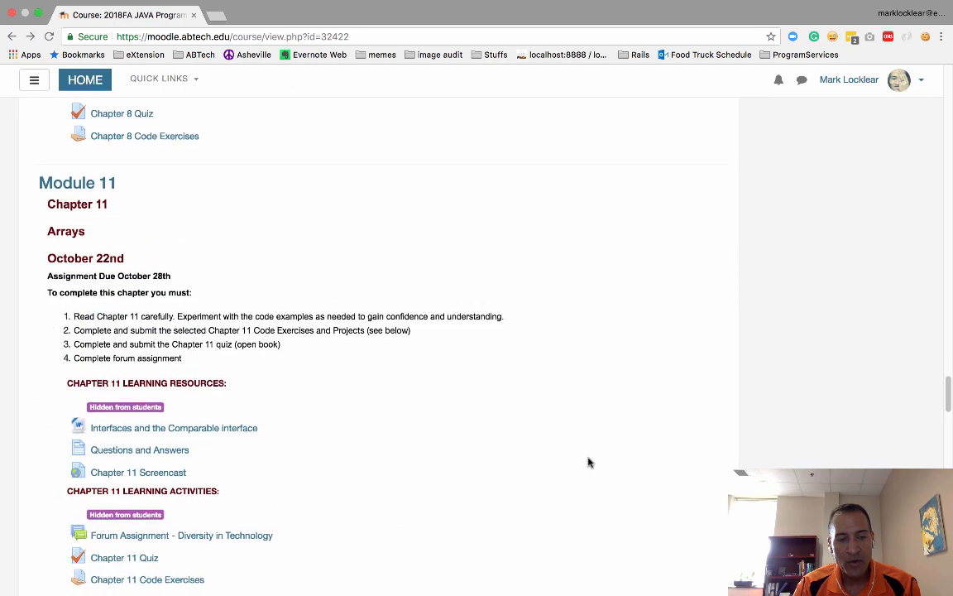
{"action": "scroll", "scroll_direction": "down", "scroll_amount": 3}
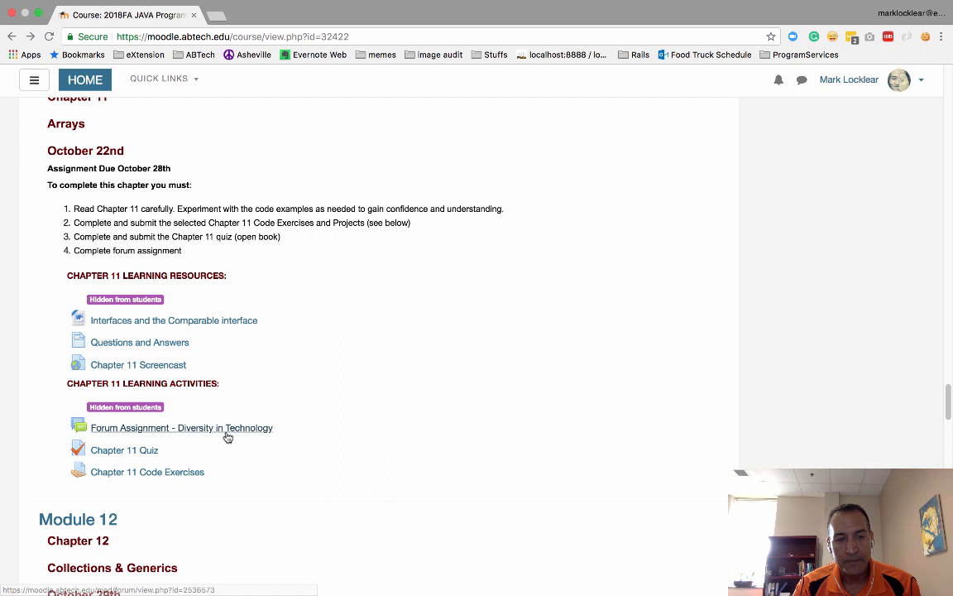
{"action": "mouse_move", "coordinate": [235, 437]}
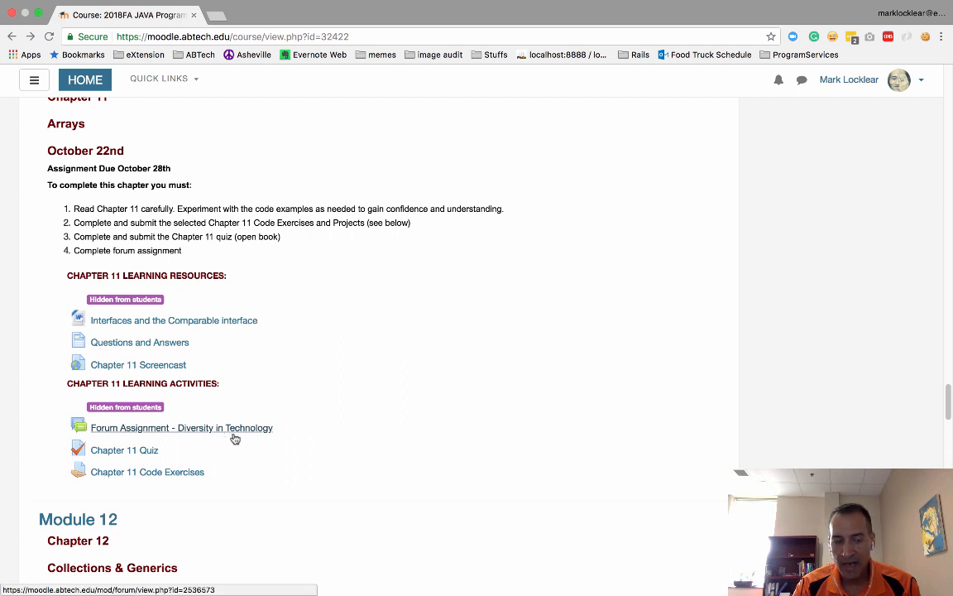
{"action": "mouse_move", "coordinate": [251, 447]}
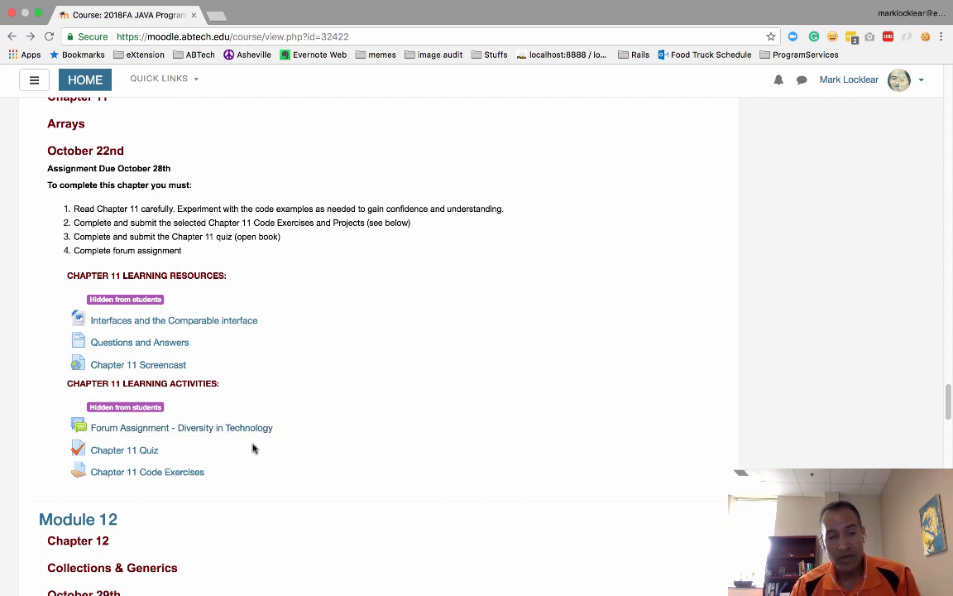
{"action": "mouse_move", "coordinate": [248, 455]}
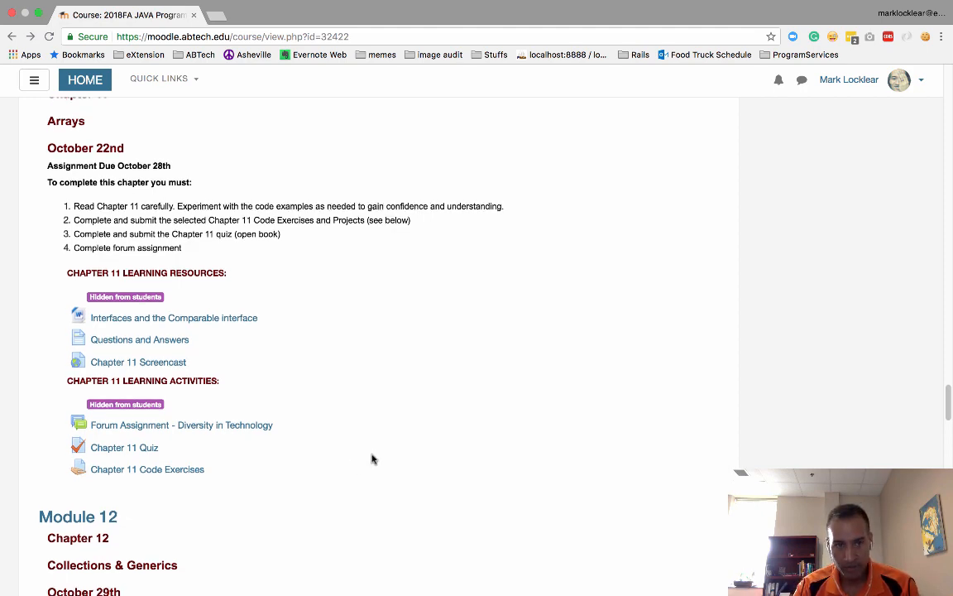
Scroll past Modules 13–17 to Module 18's two final exam quizzes and Module 19's final project
{"action": "scroll", "scroll_direction": "down", "scroll_amount": 3}
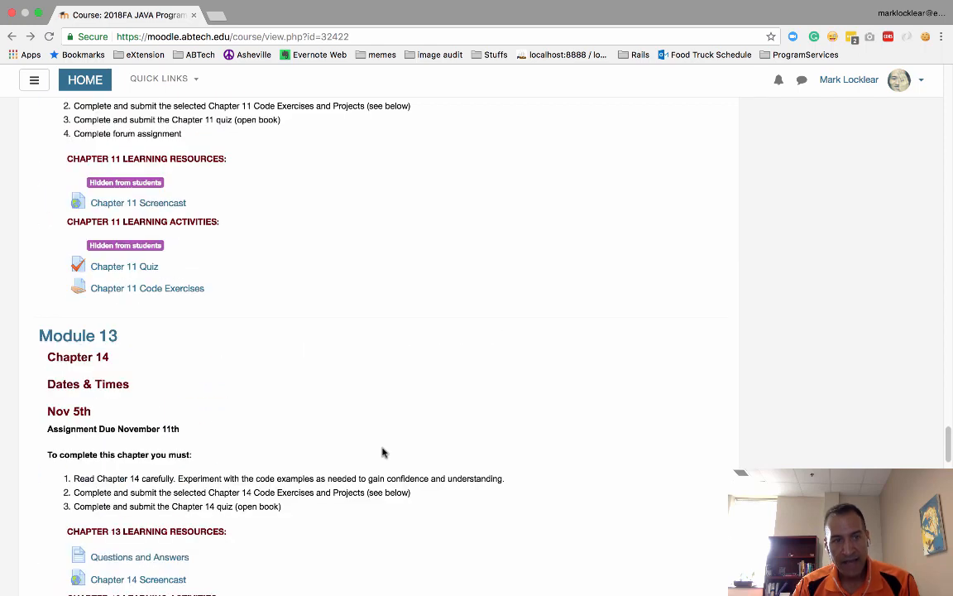
{"action": "scroll", "scroll_direction": "down", "scroll_amount": 3}
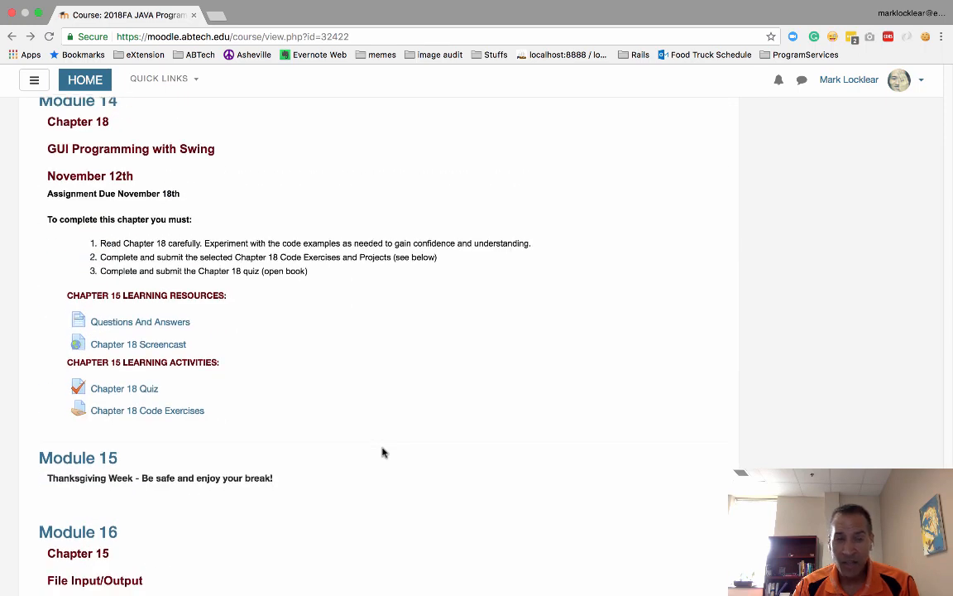
{"action": "scroll", "scroll_direction": "down", "scroll_amount": 3}
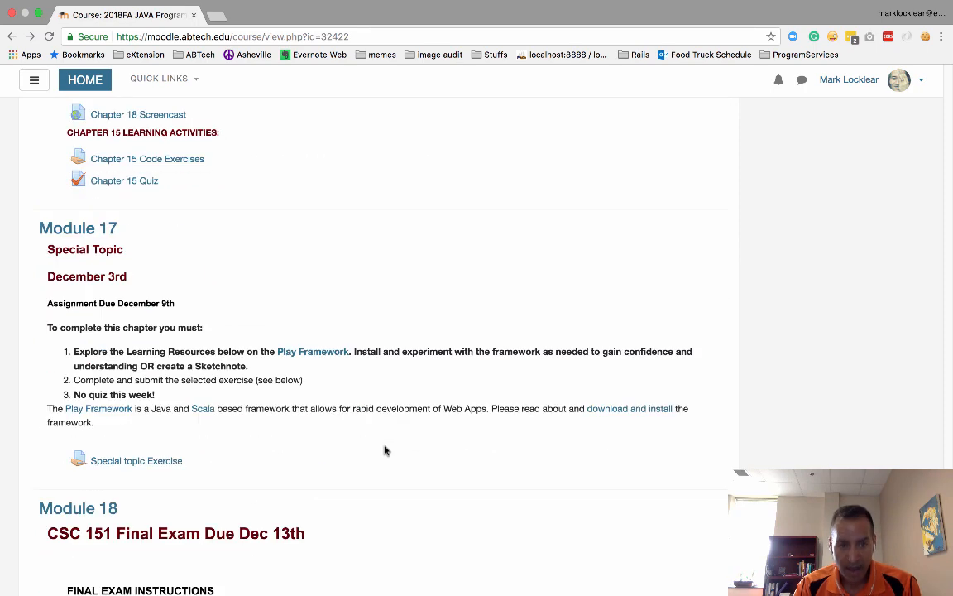
{"action": "scroll", "scroll_direction": "down", "scroll_amount": 3}
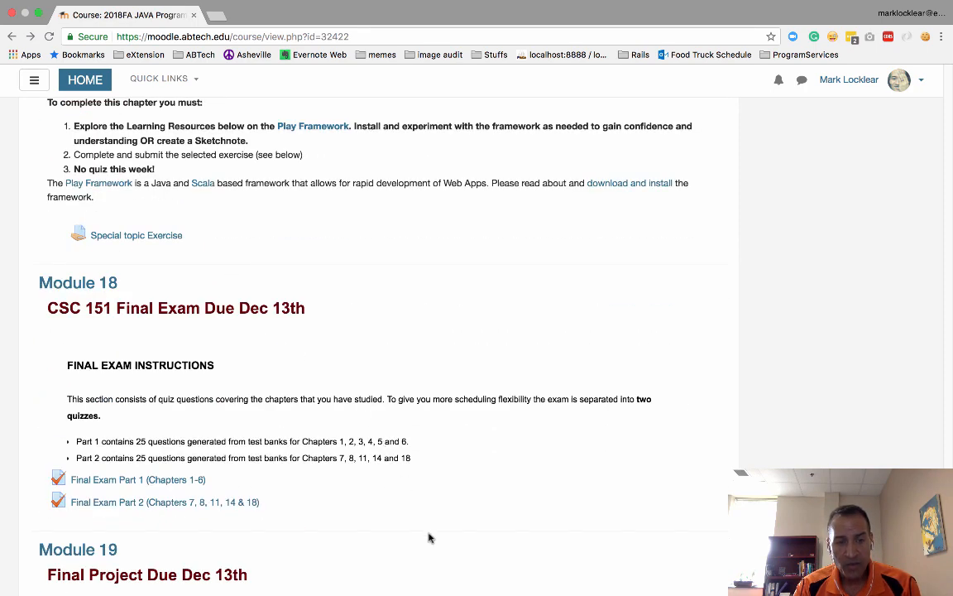
{"action": "scroll", "scroll_direction": "down", "scroll_amount": 3}
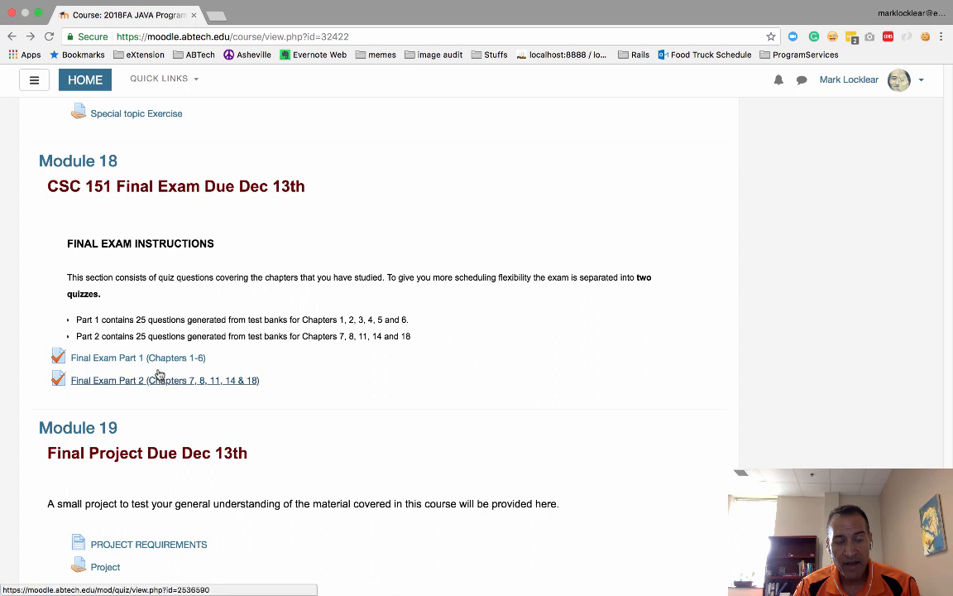
{"action": "mouse_move", "coordinate": [168, 384]}
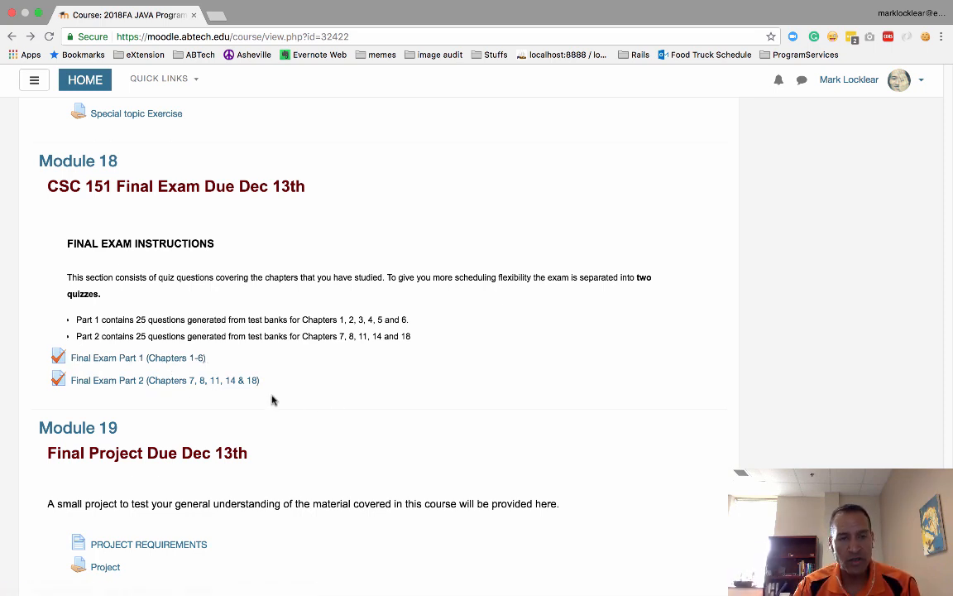
{"action": "scroll", "scroll_direction": "down", "scroll_amount": 3}
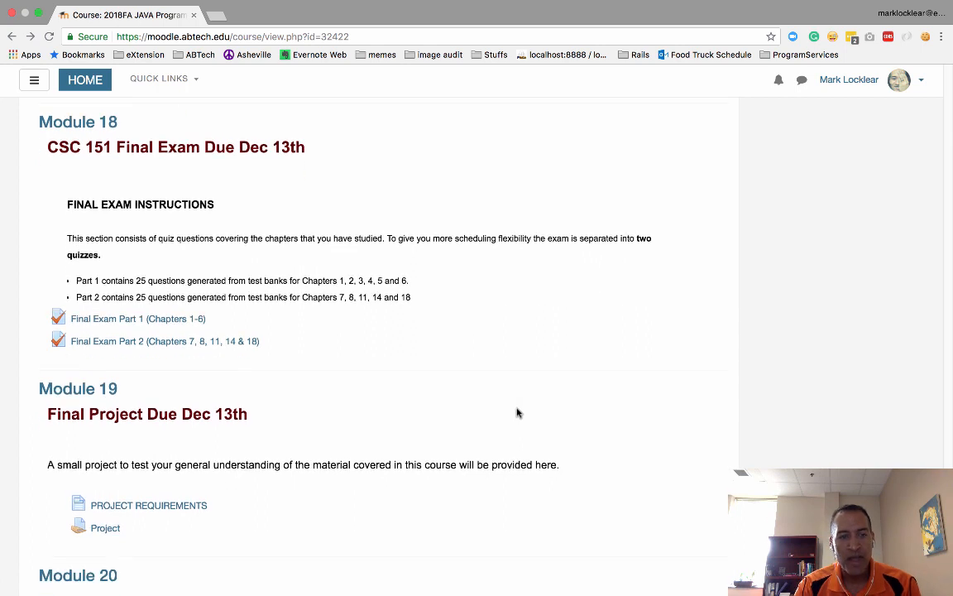
{"action": "scroll", "scroll_direction": "down", "scroll_amount": 3}
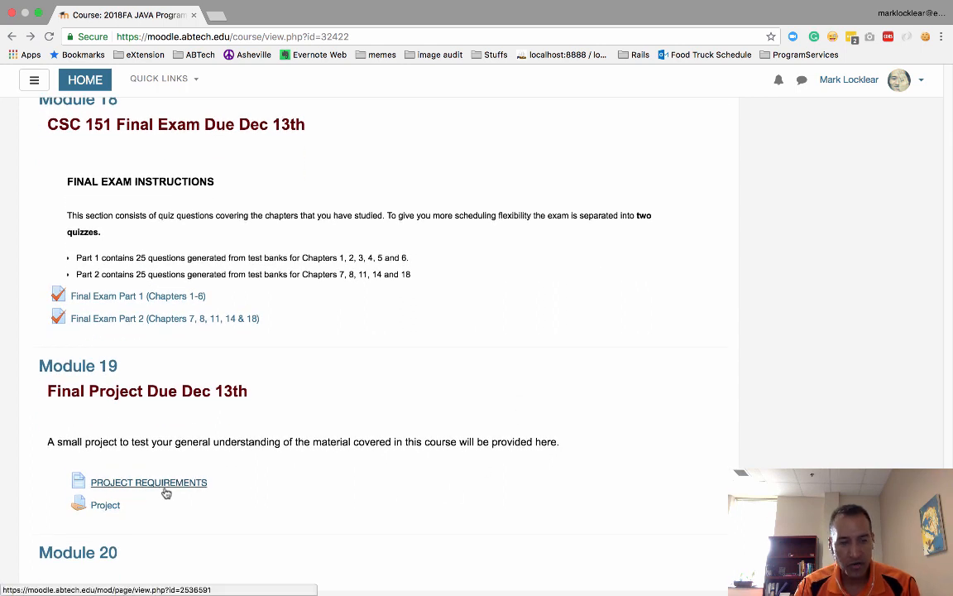